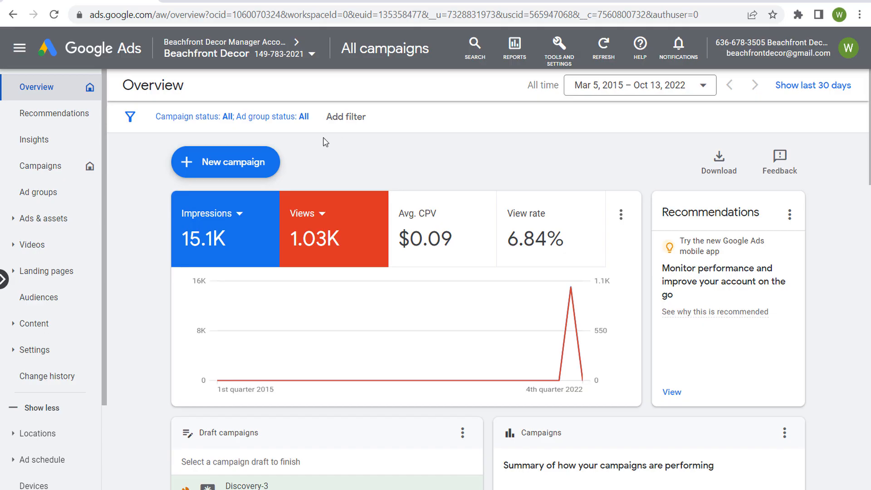
# Step: Create a new Sales campaign of Display type named Sales-Display-8 and continue
pyautogui.click(226, 161)
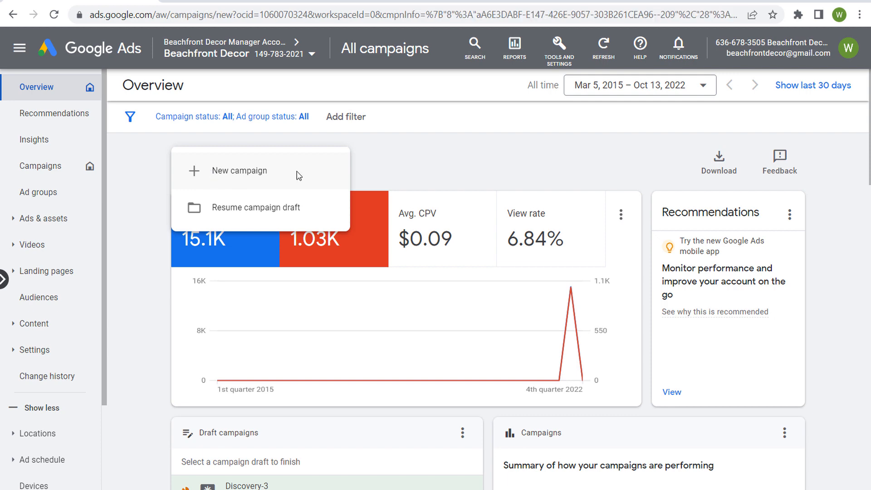
pyautogui.click(240, 170)
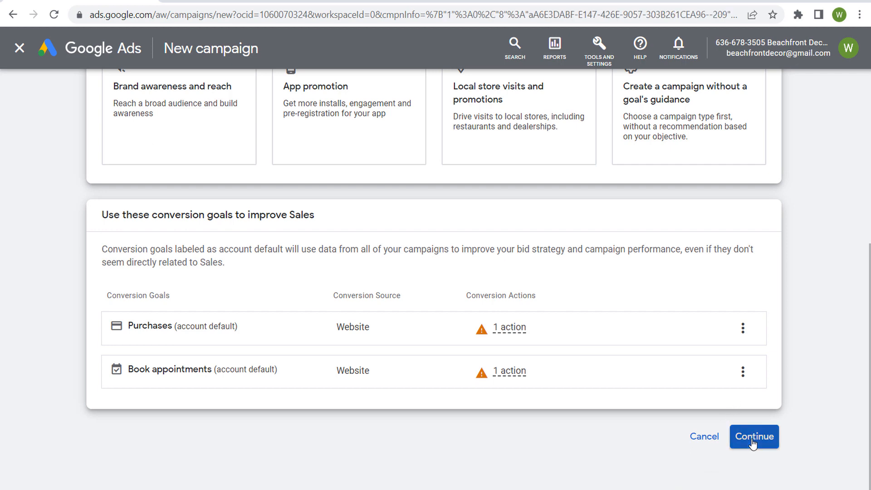
pyautogui.click(754, 437)
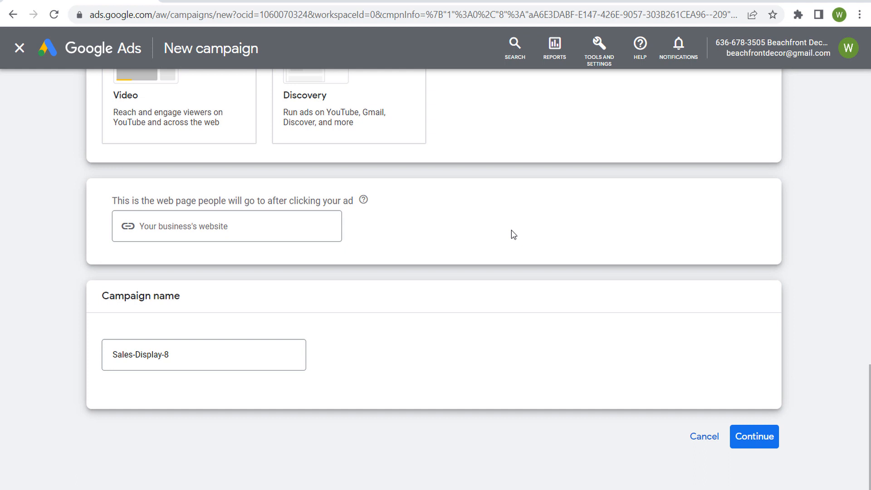
pyautogui.click(204, 355)
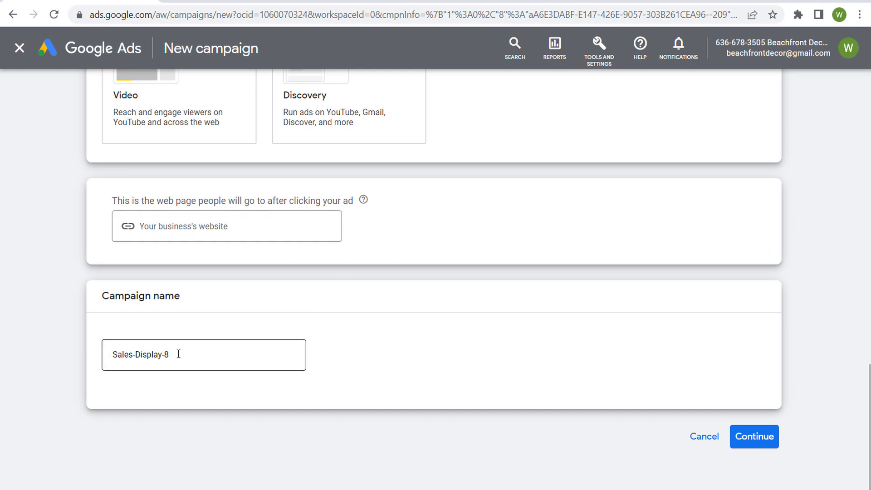
pyautogui.click(753, 436)
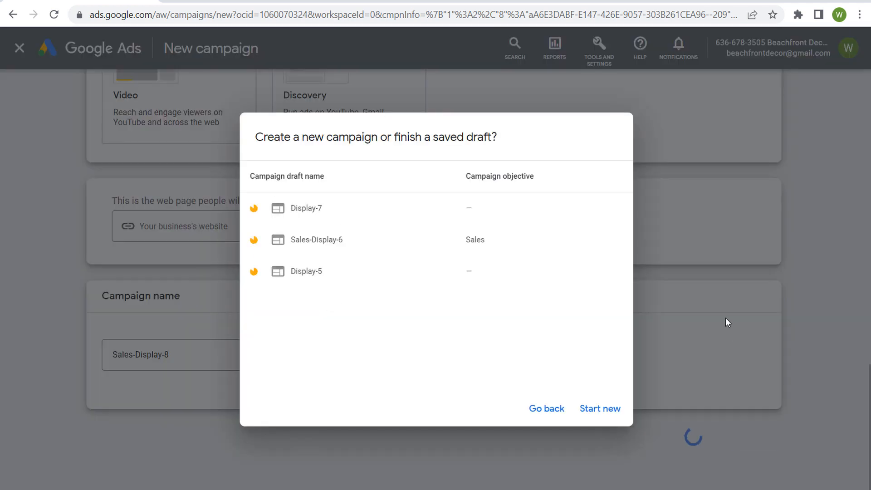
# Step: Choose Start new in the draft prompt rather than resuming a saved draft
pyautogui.click(599, 409)
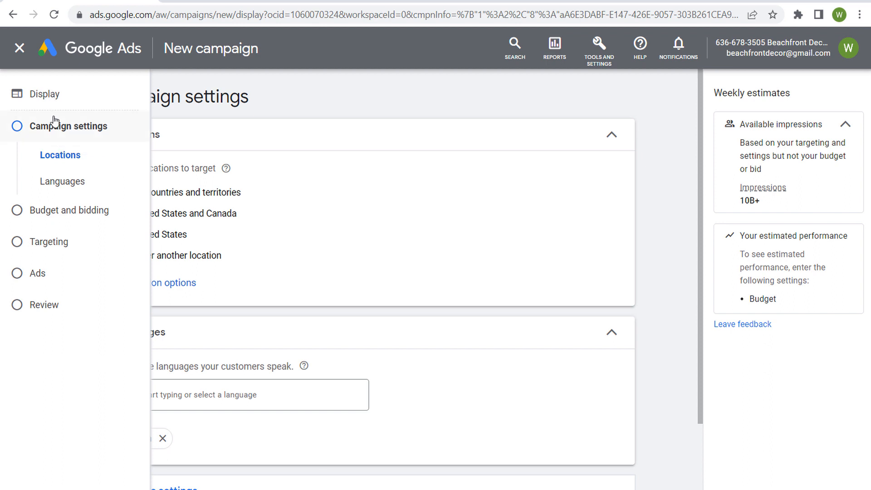
pyautogui.moveTo(72, 126)
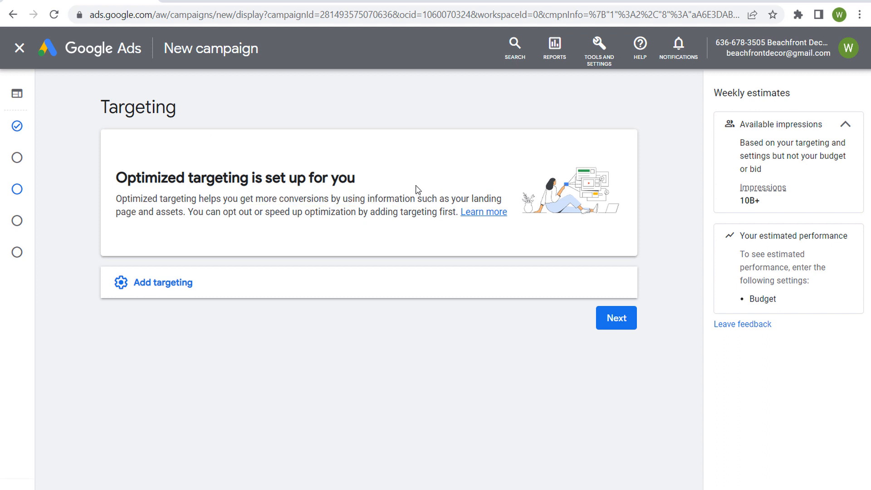
pyautogui.moveTo(298, 192)
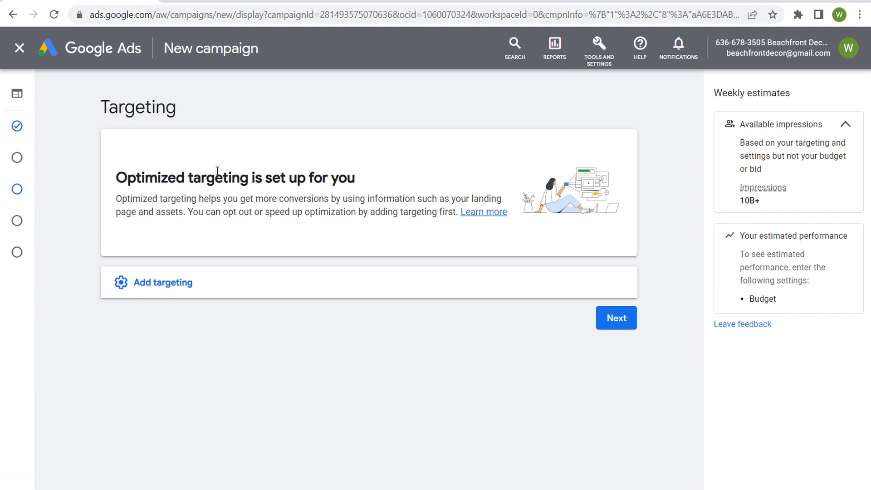
pyautogui.moveTo(216, 171)
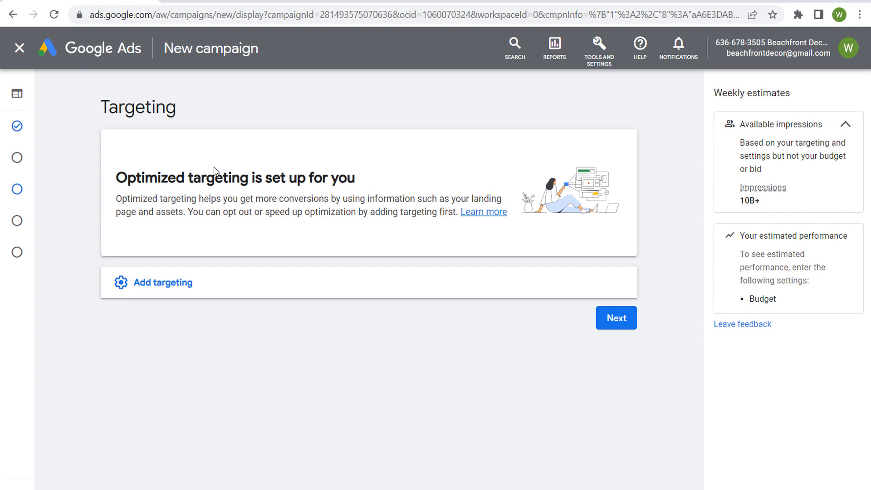
pyautogui.moveTo(249, 288)
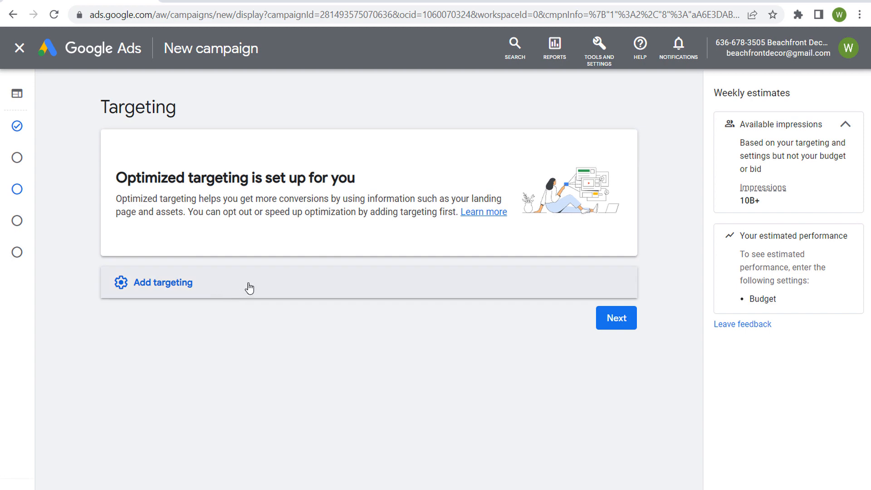
# Step: Browse audience segments under 'What they are actively researching or planning' down to Home & Garden
pyautogui.click(161, 282)
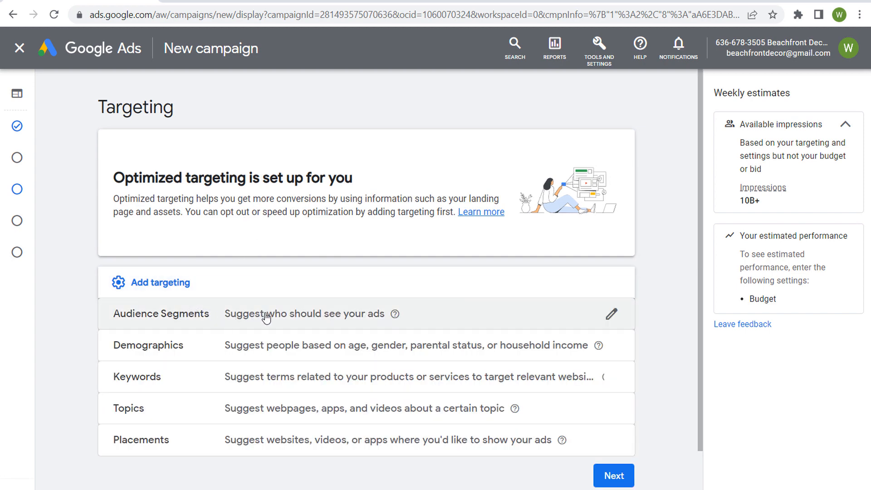
pyautogui.click(611, 313)
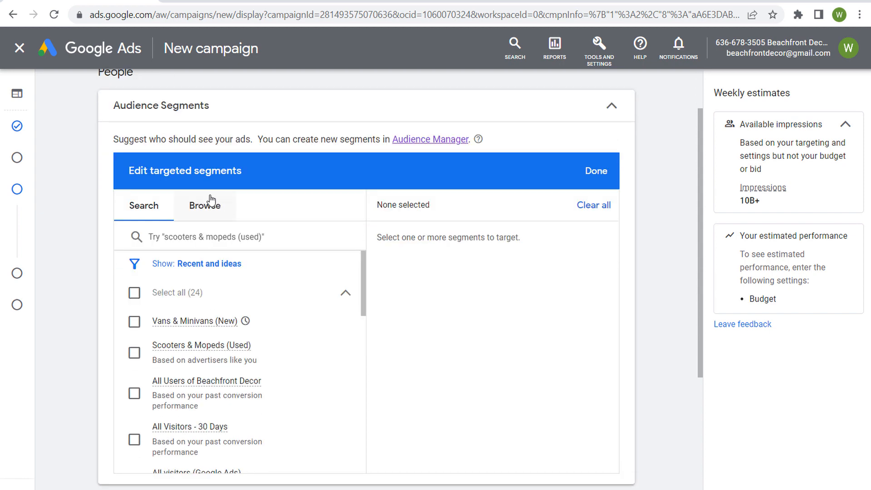
pyautogui.click(204, 206)
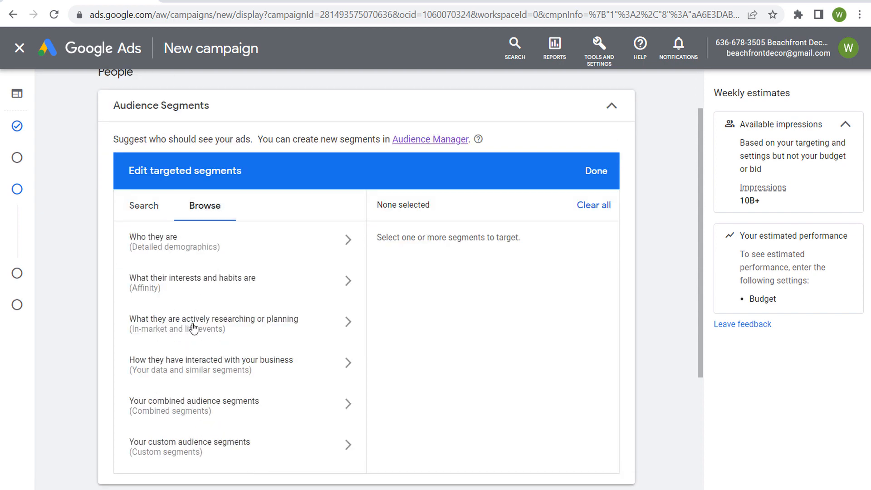
pyautogui.click(213, 323)
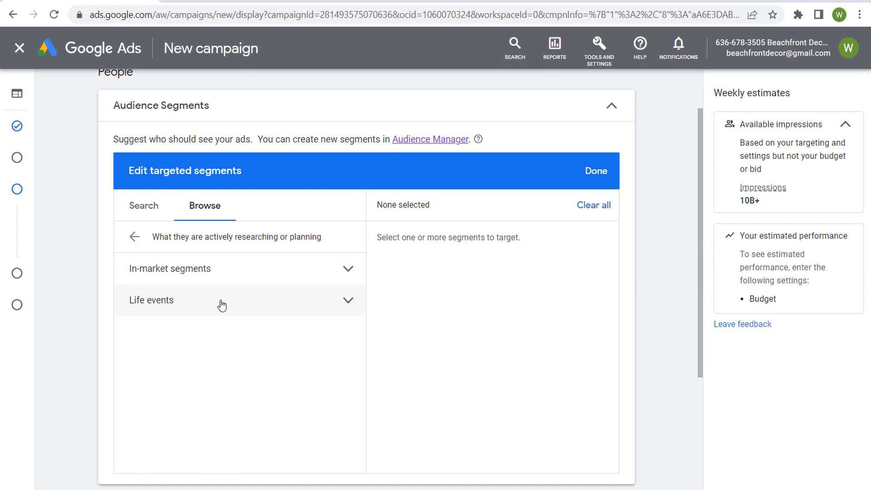
pyautogui.moveTo(335, 273)
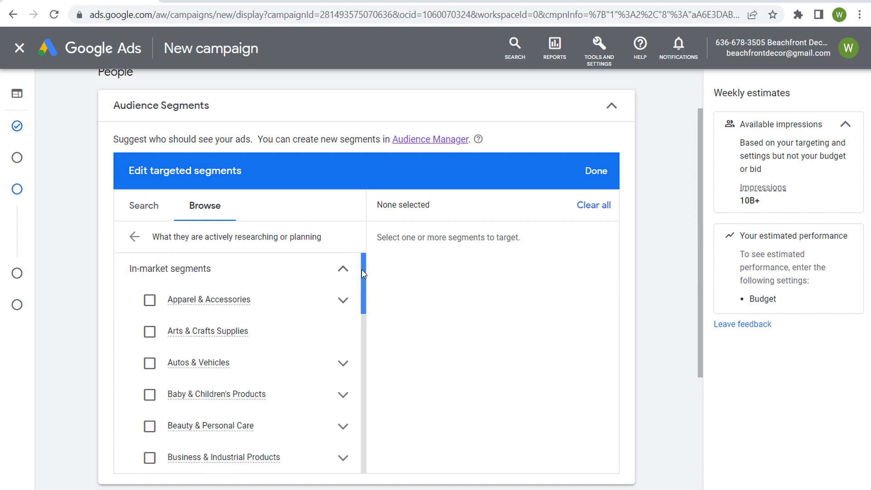
pyautogui.scroll(-3)
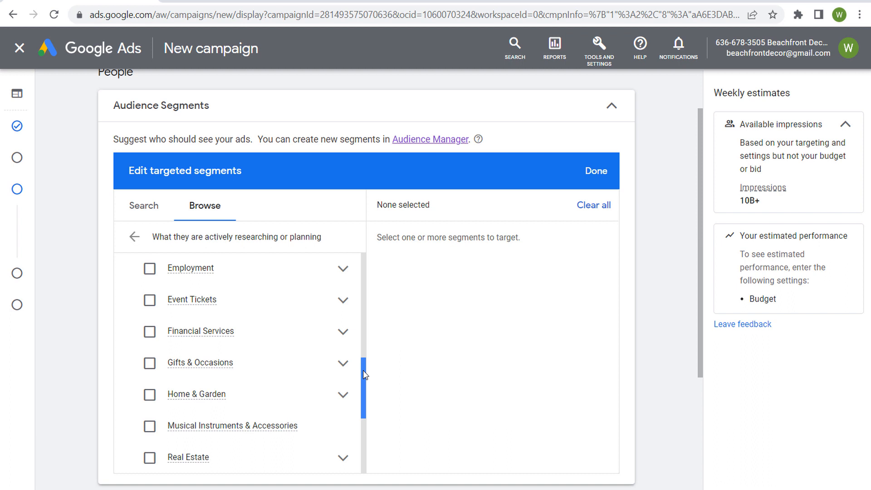
pyautogui.scroll(-3)
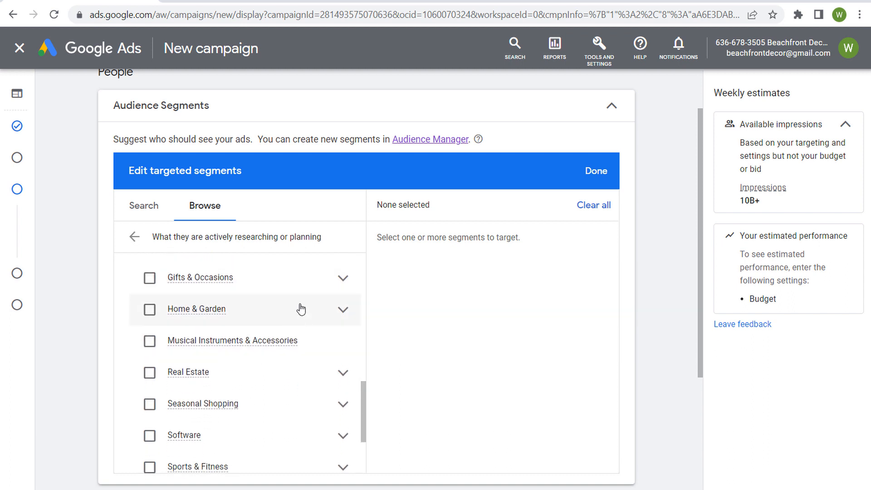
pyautogui.moveTo(424, 253)
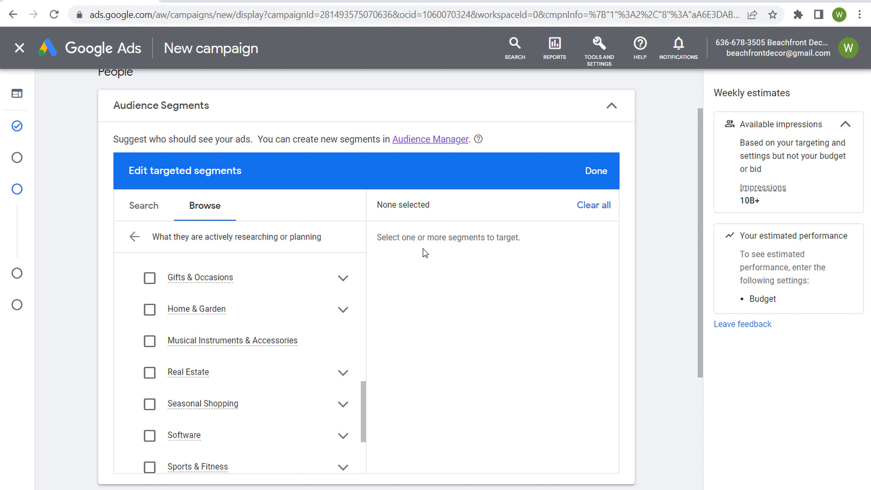
pyautogui.moveTo(199, 311)
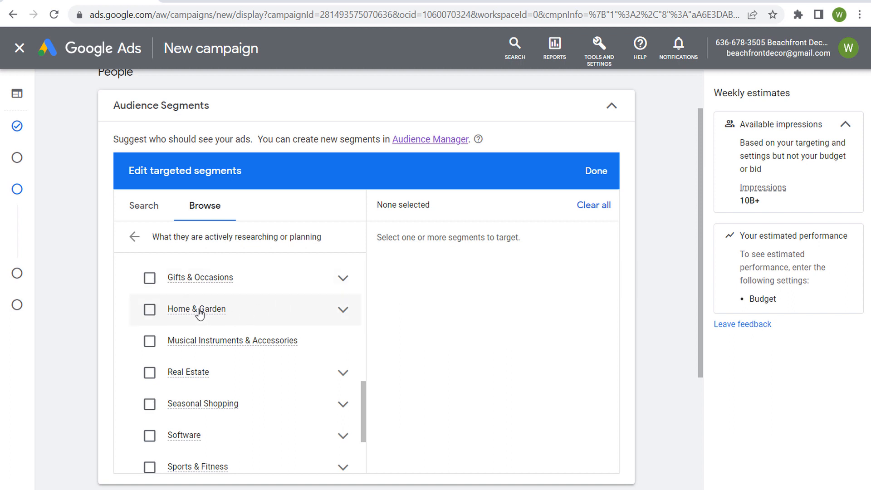
pyautogui.moveTo(195, 308)
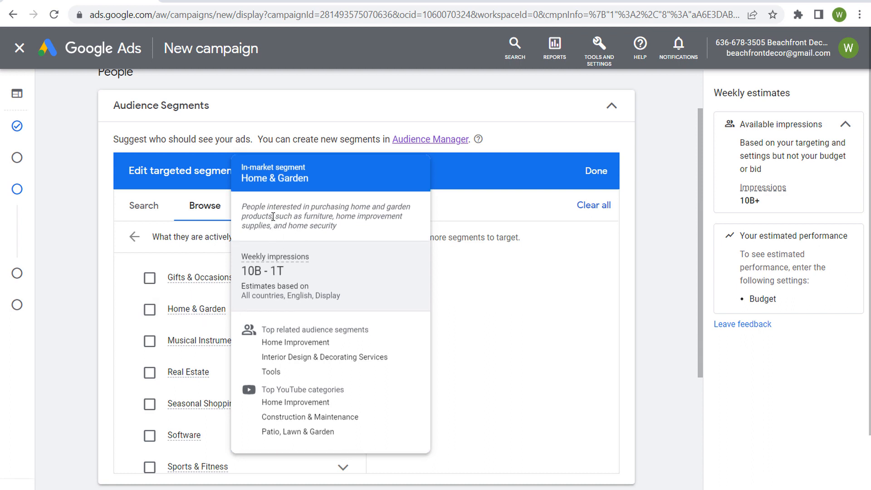
pyautogui.moveTo(338, 210)
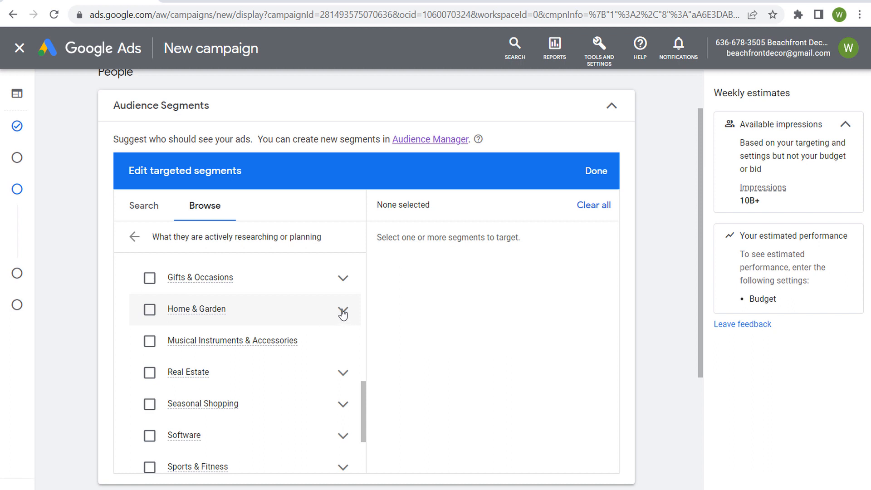
# Step: Select the Dishwashers in-market segment under Home & Garden > Home Appliances
pyautogui.click(343, 308)
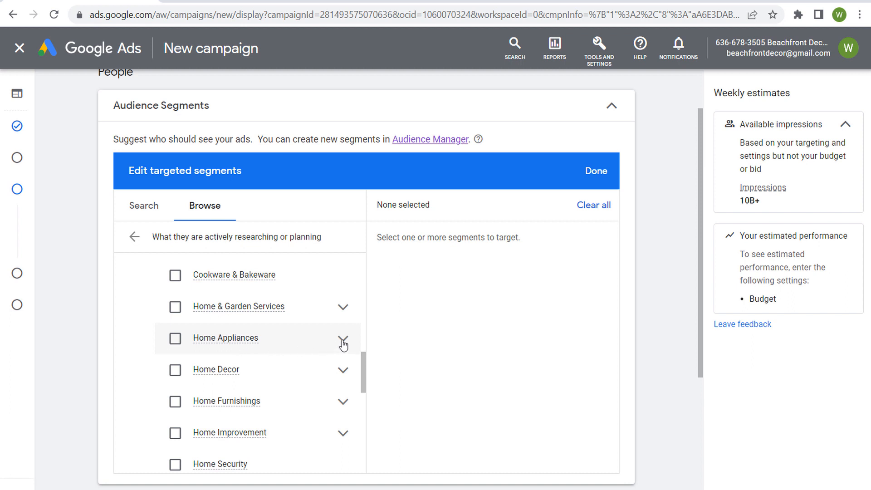
pyautogui.click(343, 338)
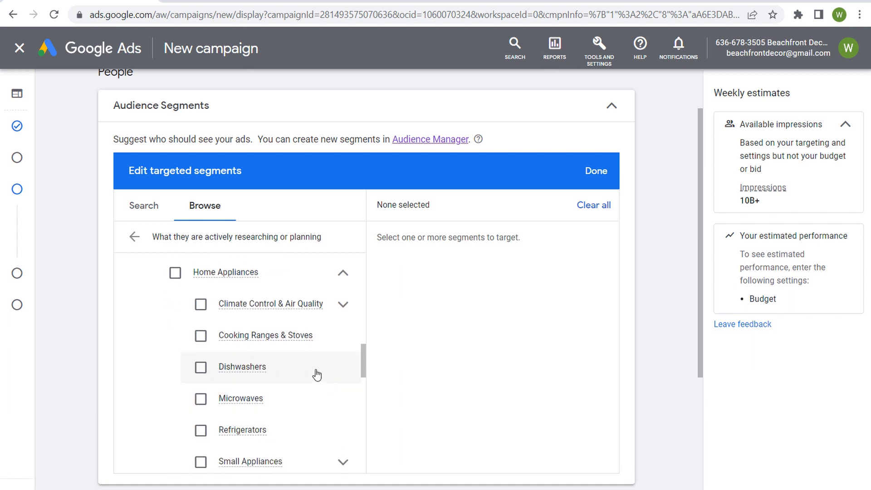
pyautogui.click(201, 366)
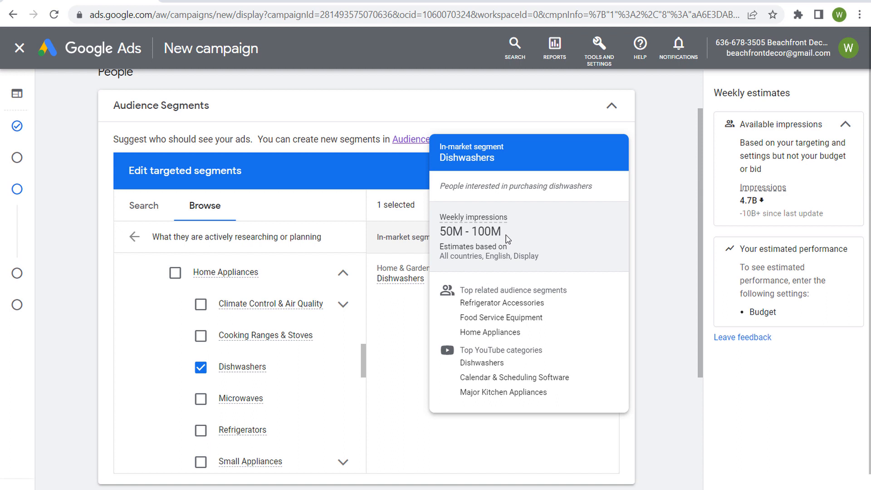
pyautogui.moveTo(607, 283)
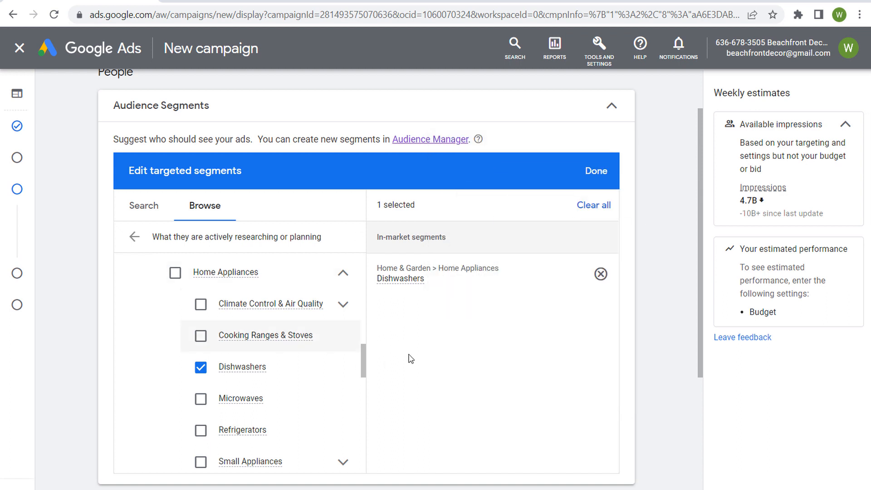
pyautogui.moveTo(298, 327)
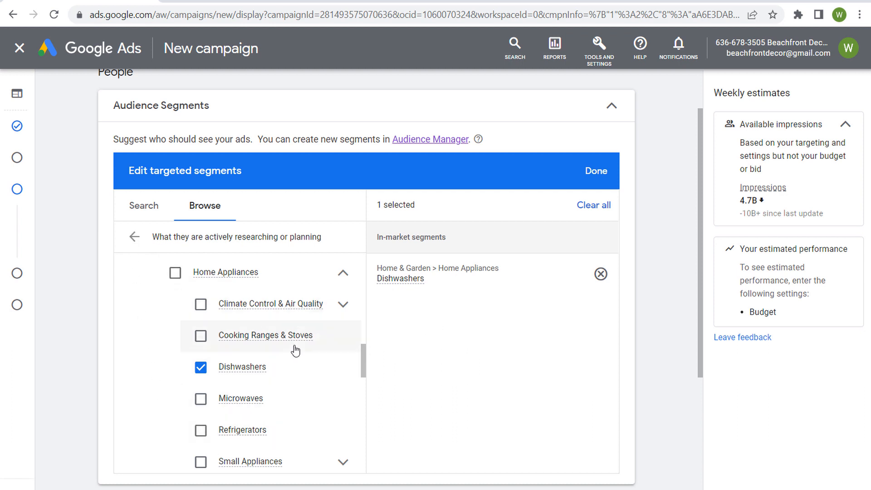
# Step: Search segments for 'dishwashers', tick Dishwasher Parts and Repair Services, then untick it again
pyautogui.click(135, 236)
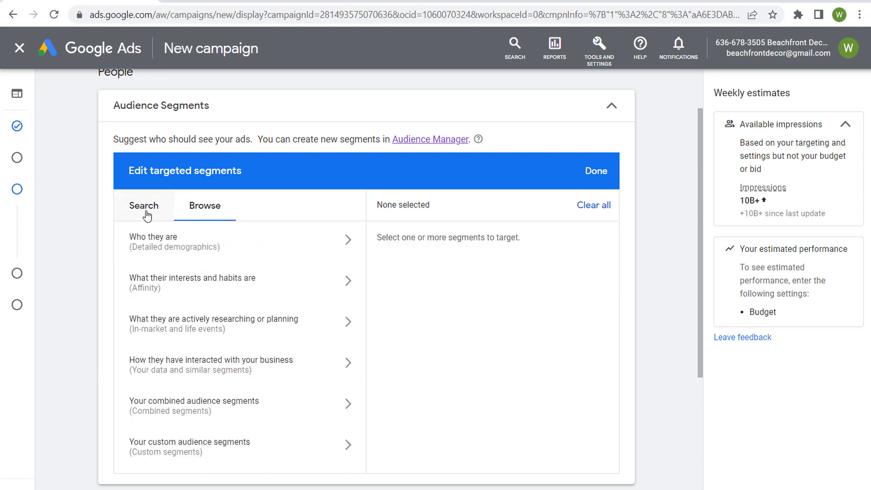
pyautogui.click(143, 205)
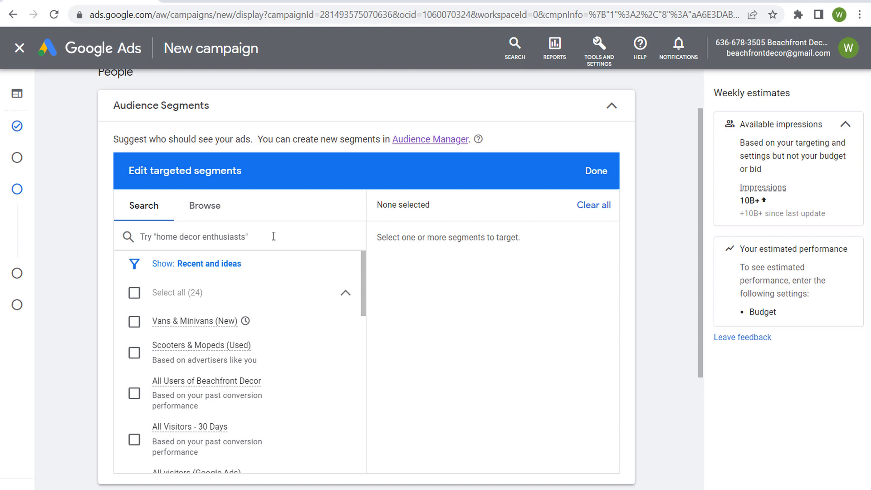
pyautogui.write('dishw')
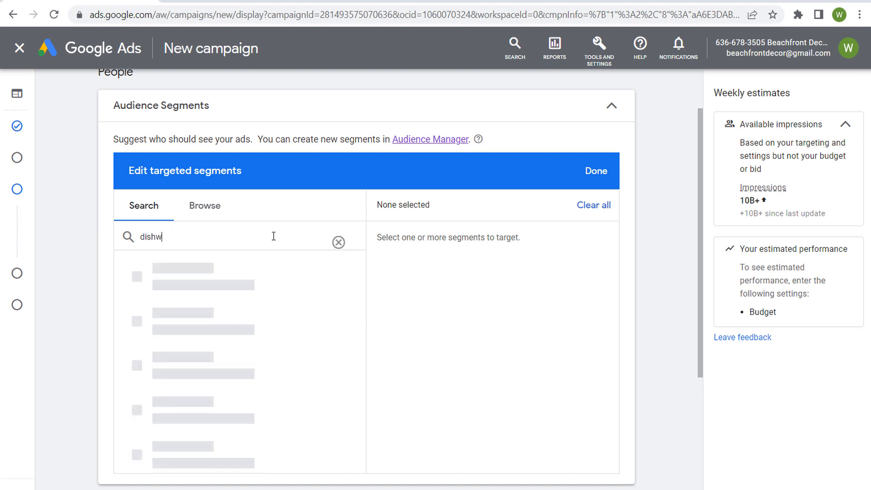
pyautogui.write('ashers')
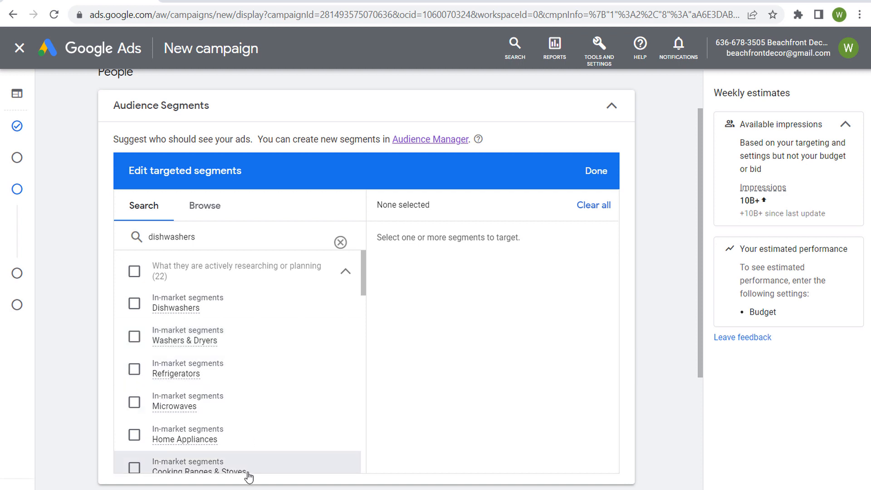
pyautogui.moveTo(174, 299)
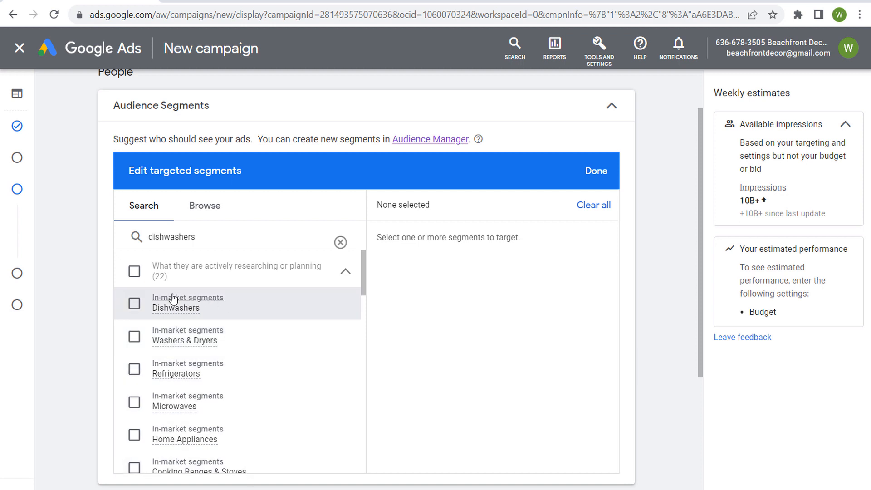
pyautogui.moveTo(257, 348)
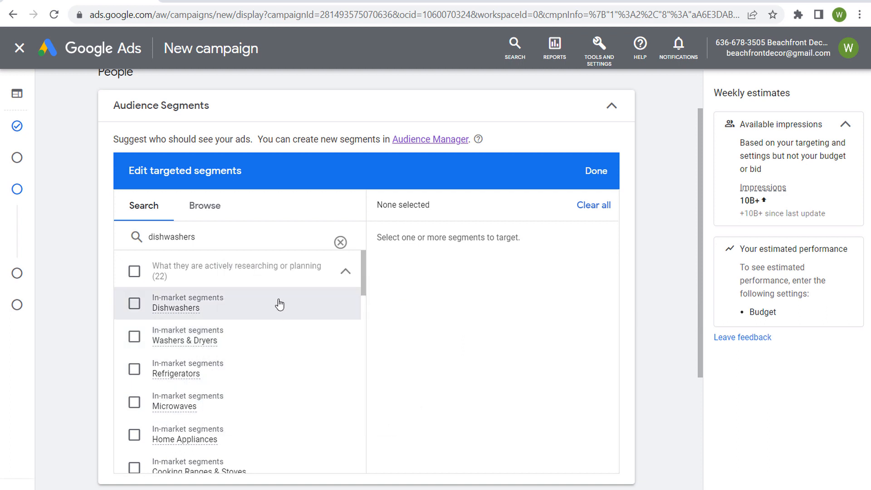
pyautogui.moveTo(272, 303)
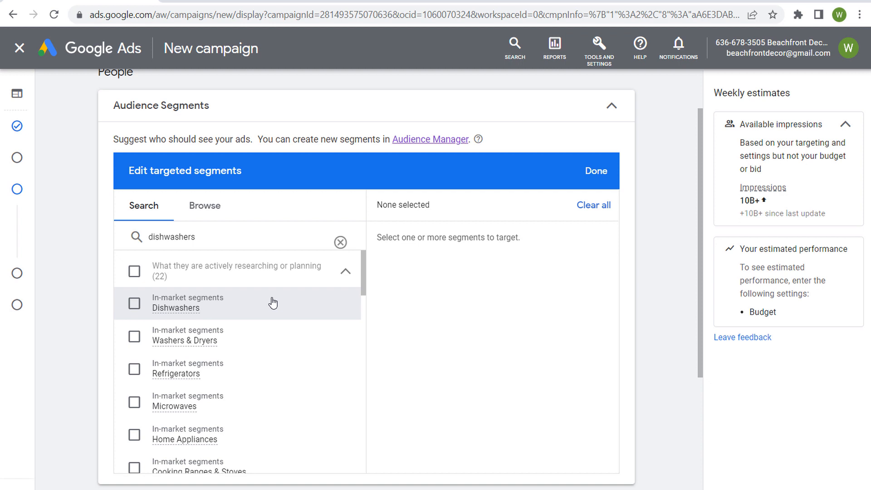
pyautogui.scroll(-3)
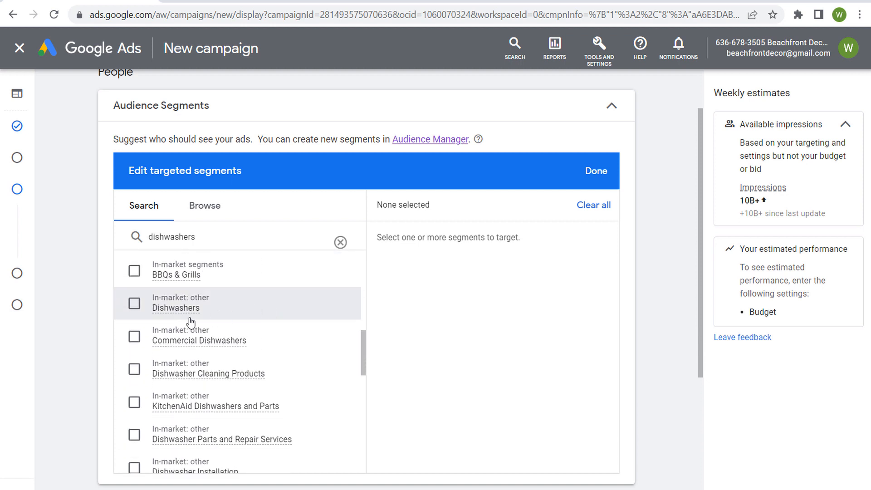
pyautogui.moveTo(209, 333)
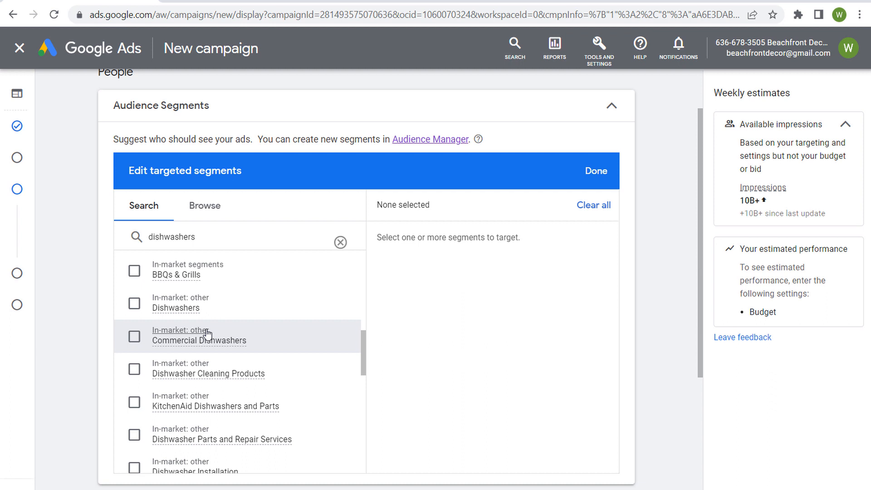
pyautogui.moveTo(175, 303)
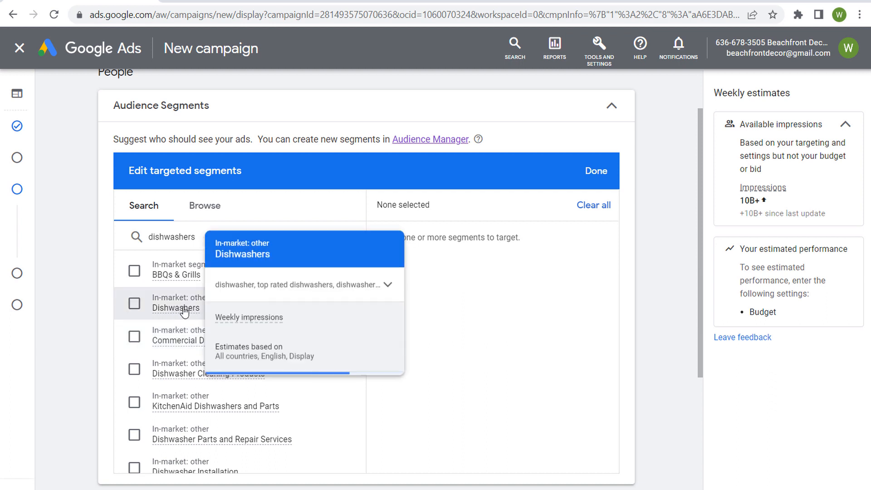
pyautogui.moveTo(185, 348)
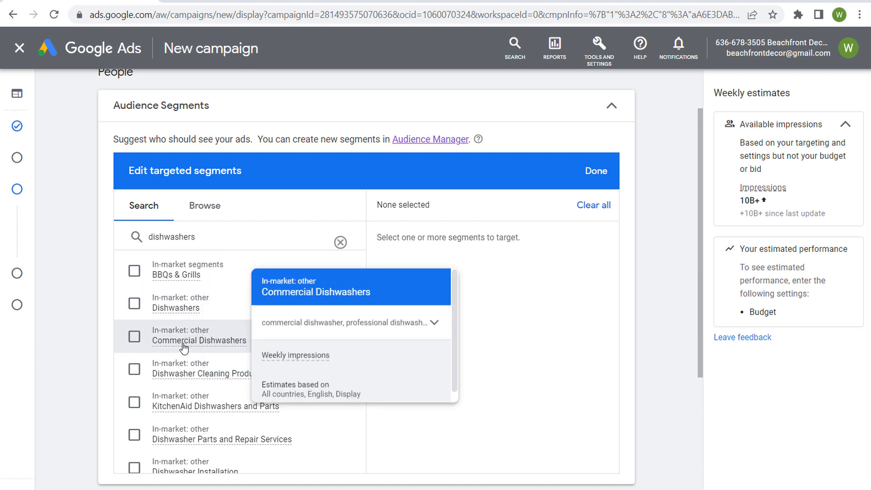
pyautogui.moveTo(174, 373)
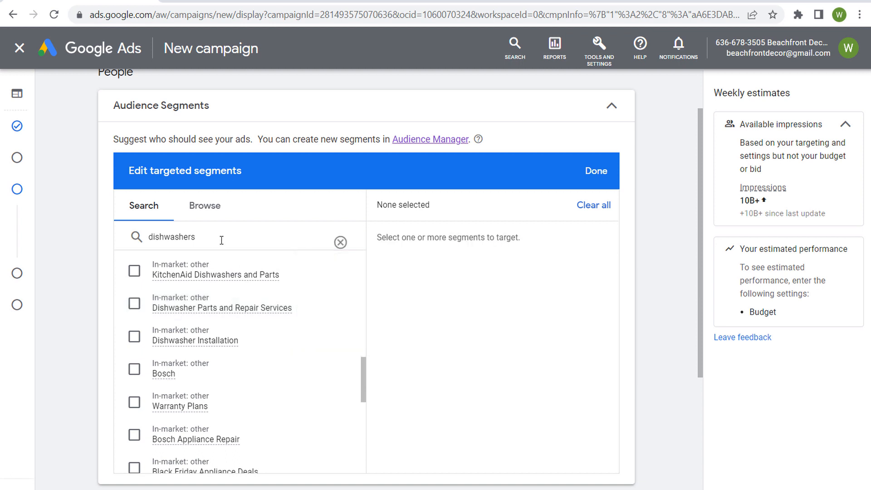
pyautogui.moveTo(288, 362)
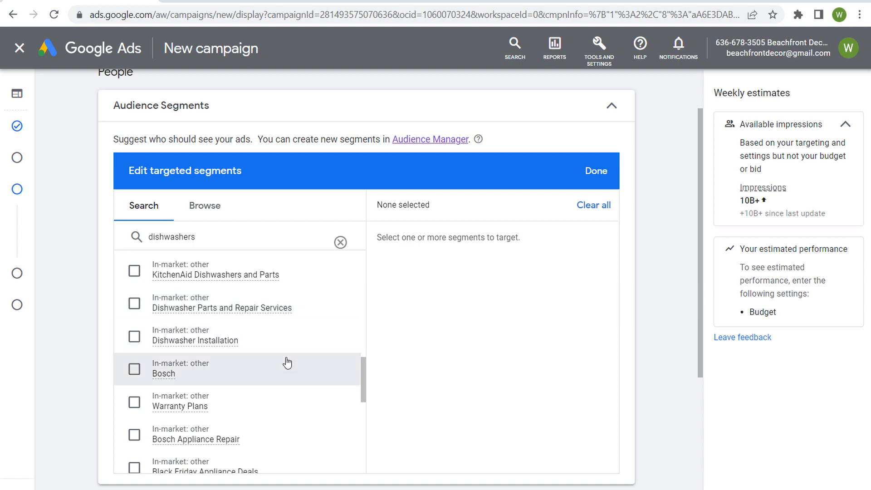
pyautogui.moveTo(281, 350)
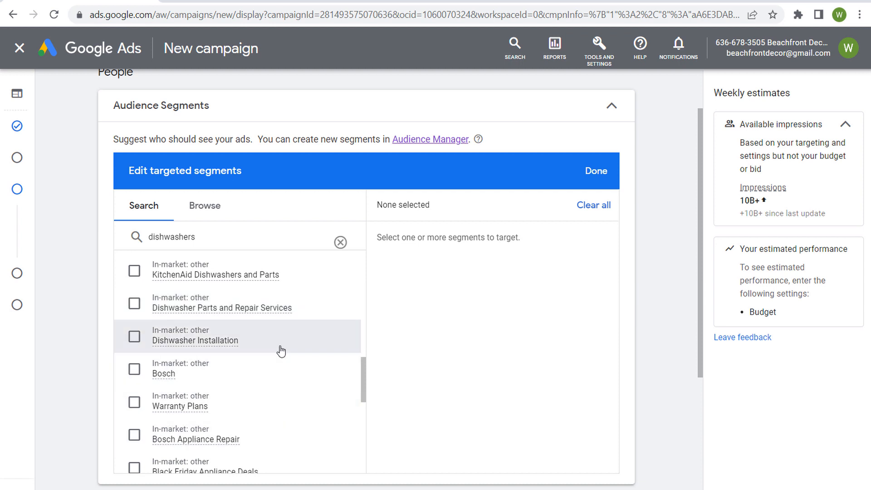
pyautogui.moveTo(414, 303)
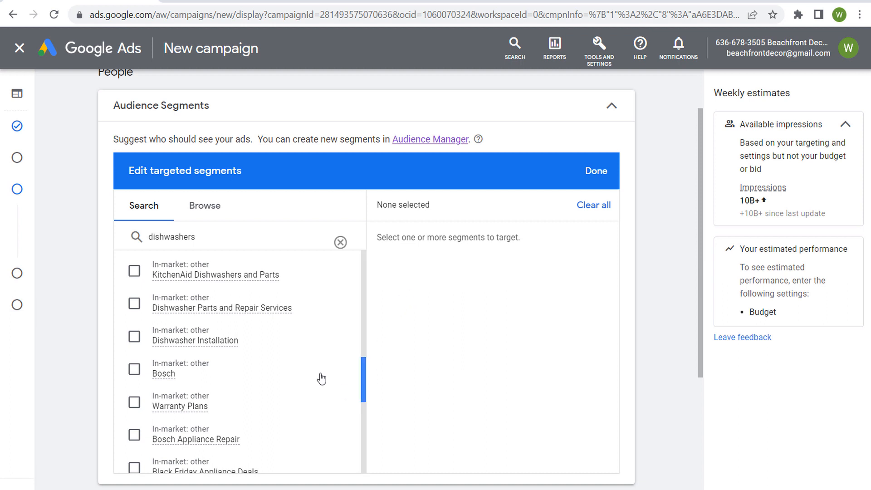
pyautogui.moveTo(313, 309)
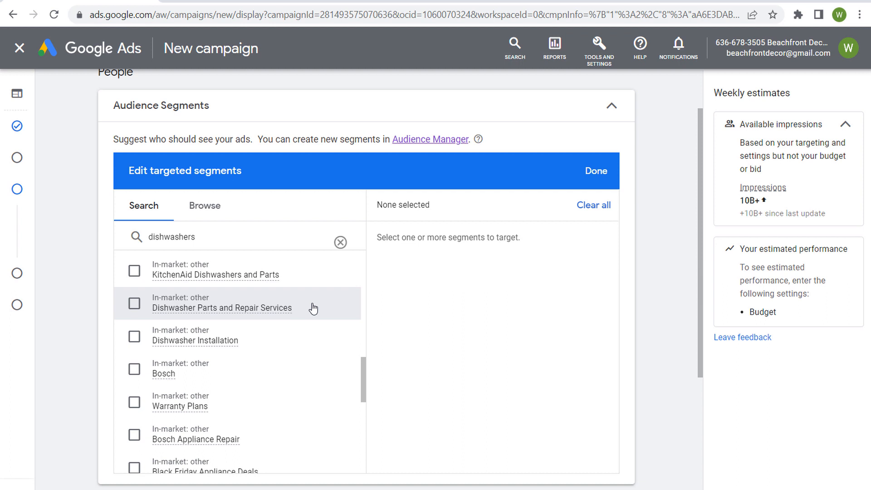
pyautogui.moveTo(310, 308)
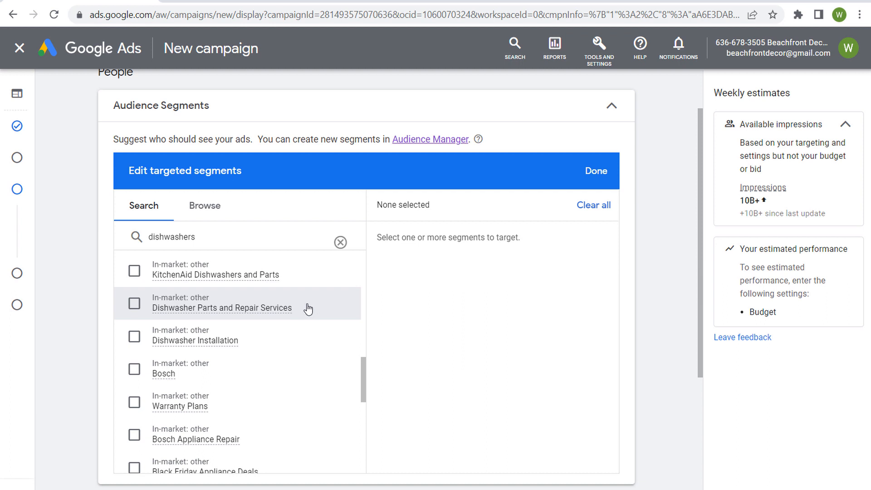
pyautogui.click(134, 303)
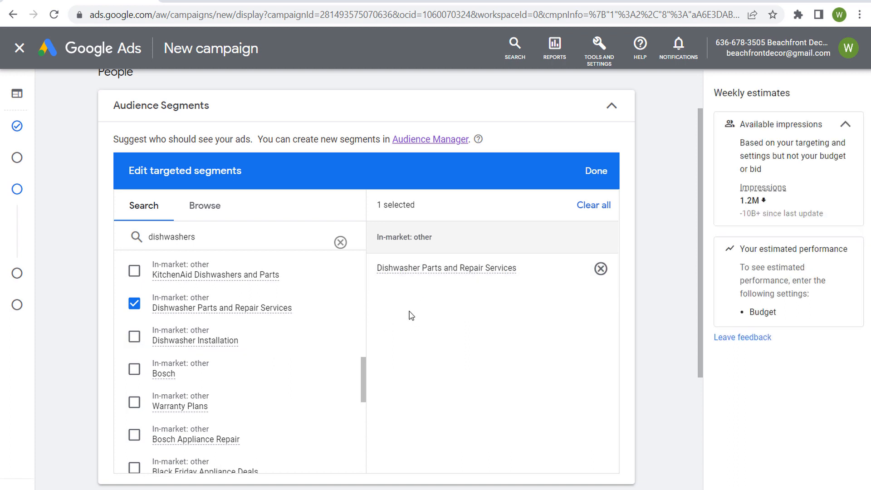
pyautogui.moveTo(417, 328)
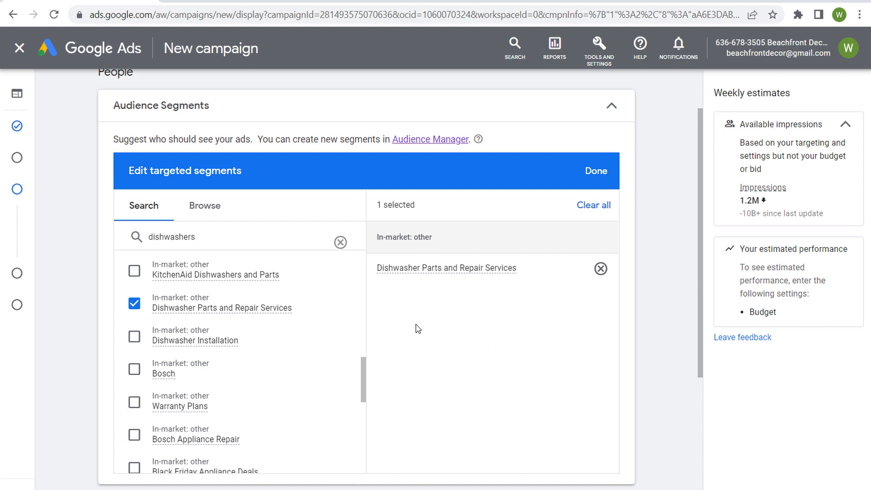
pyautogui.moveTo(338, 299)
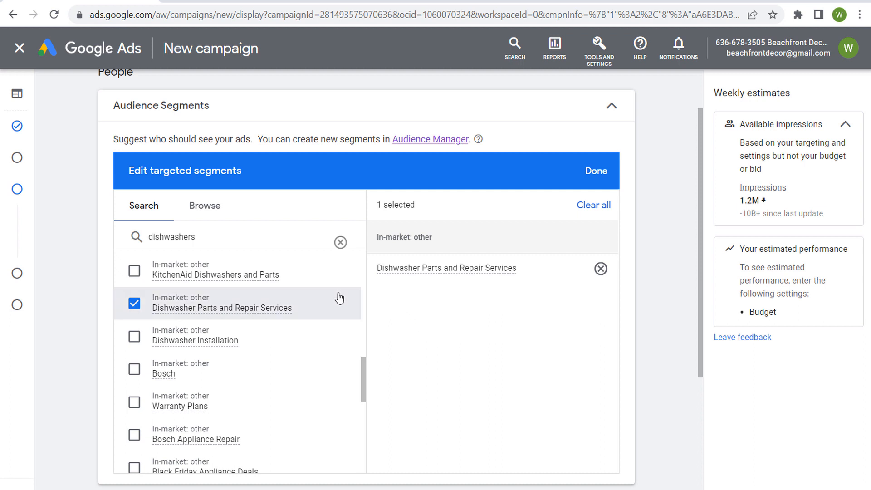
pyautogui.moveTo(327, 308)
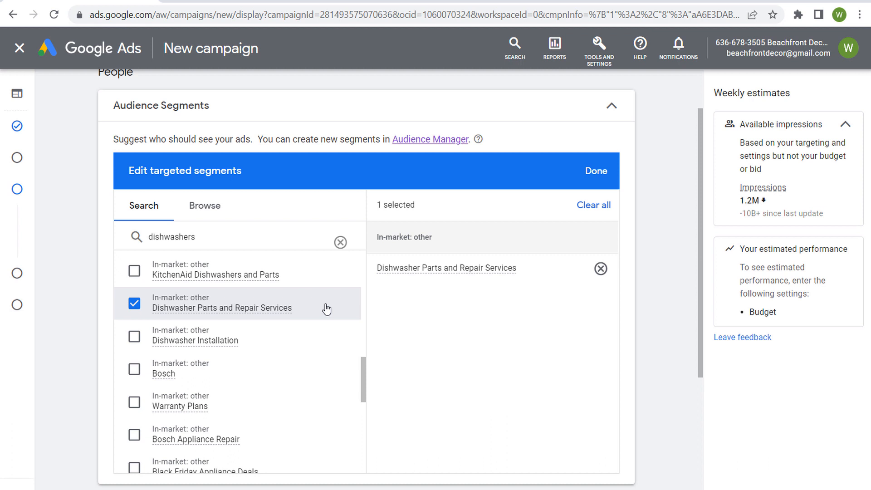
pyautogui.moveTo(416, 306)
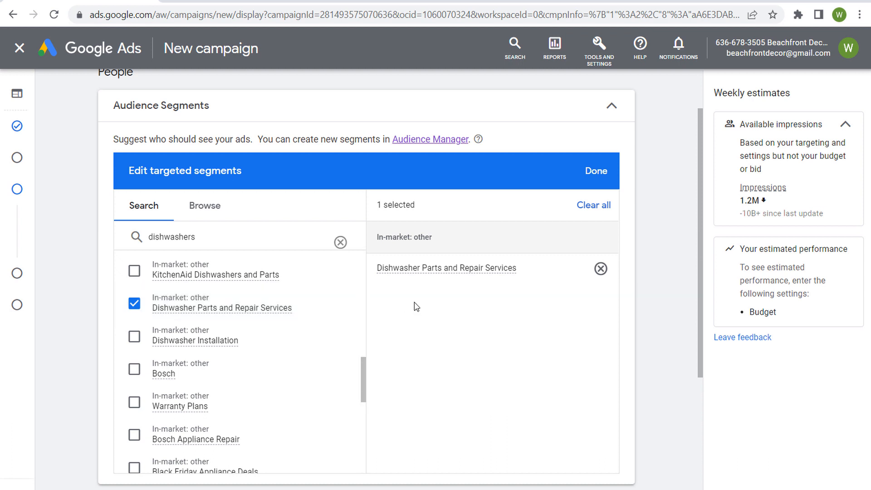
pyautogui.moveTo(414, 298)
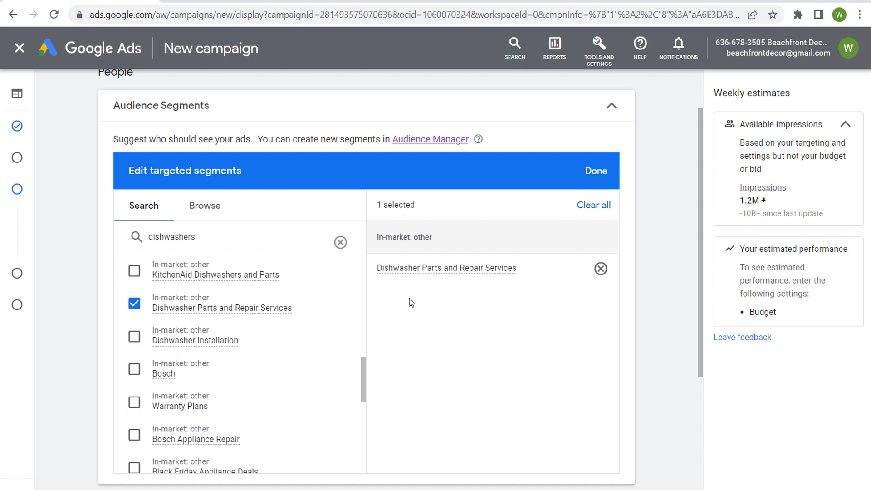
pyautogui.moveTo(469, 301)
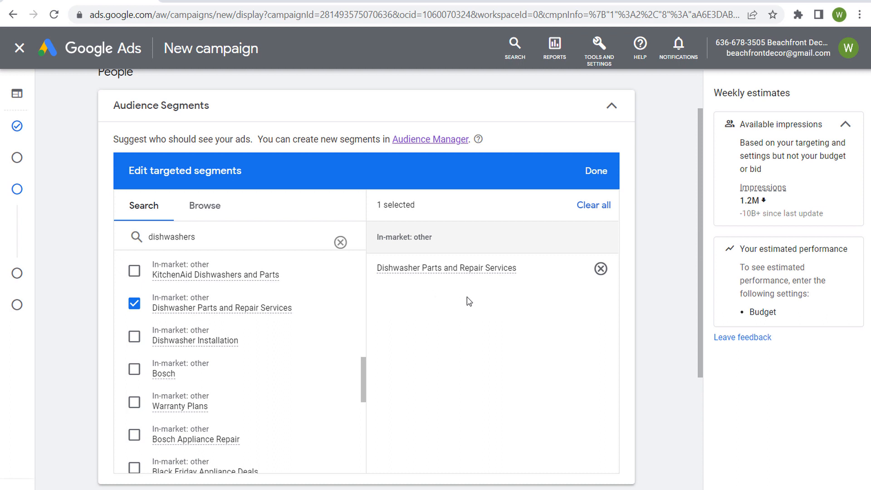
pyautogui.moveTo(445, 348)
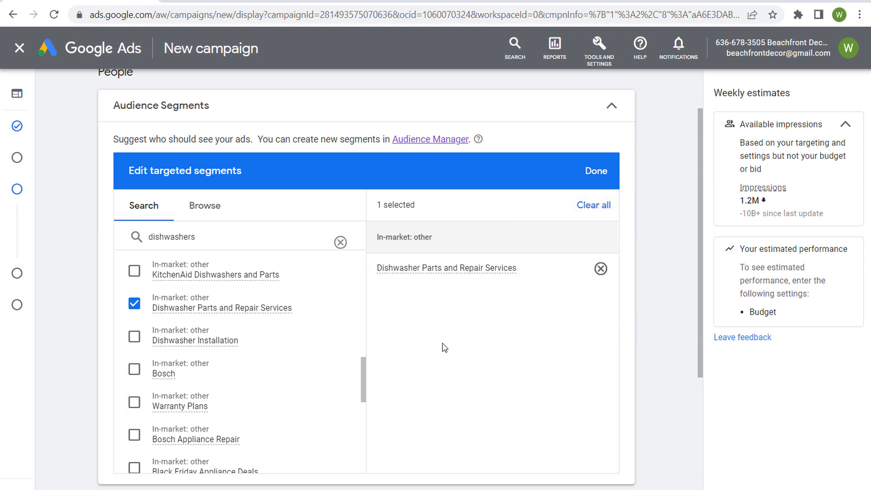
pyautogui.moveTo(127, 314)
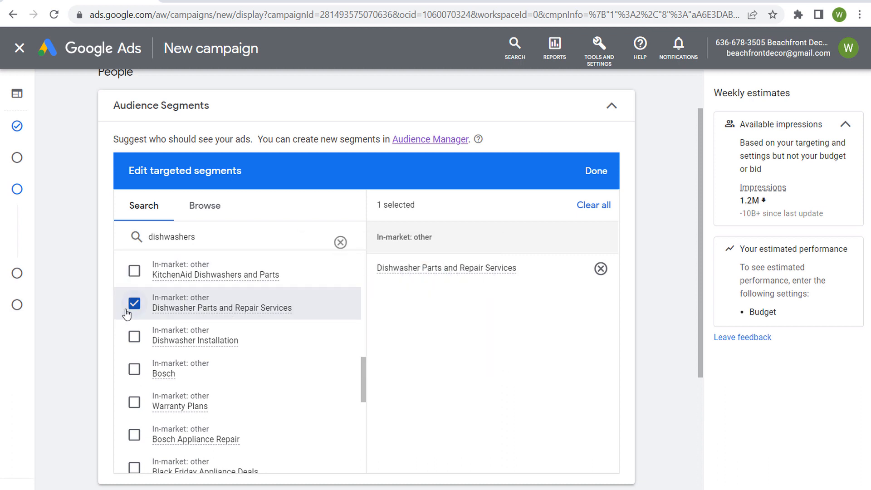
pyautogui.click(134, 303)
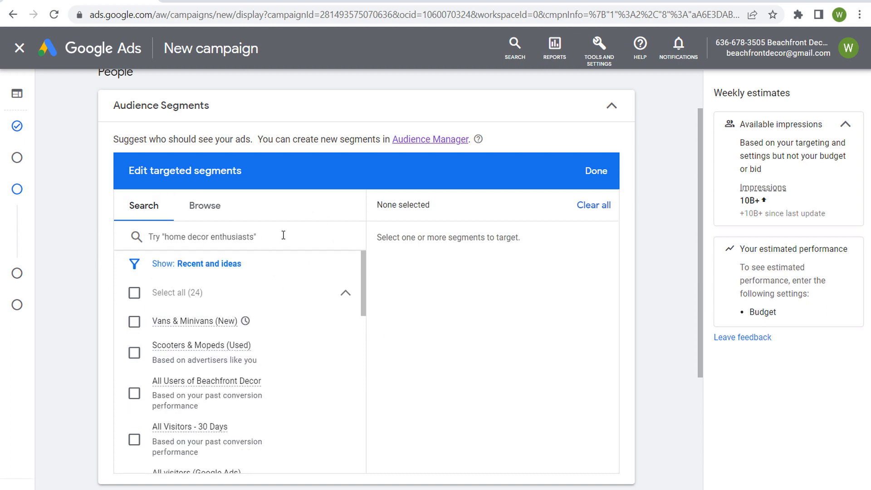
pyautogui.moveTo(285, 241)
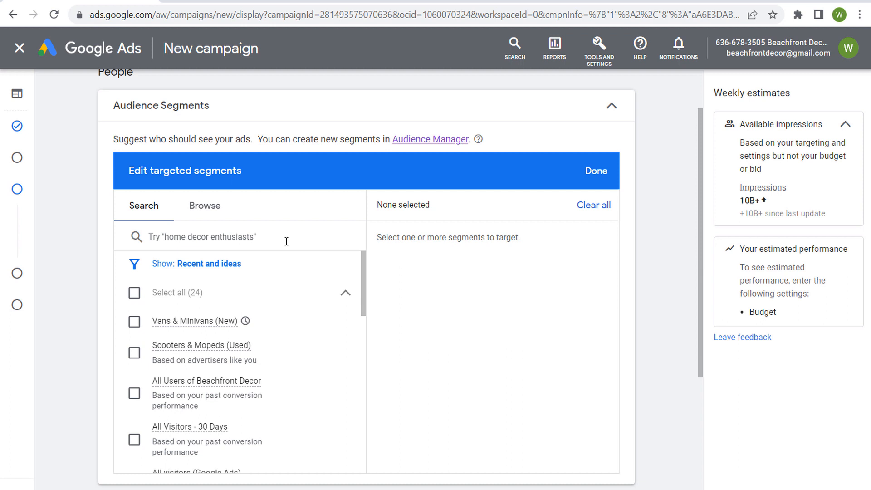
# Step: Return to browsing in-market research categories, listing Real Estate through Travel
pyautogui.click(204, 206)
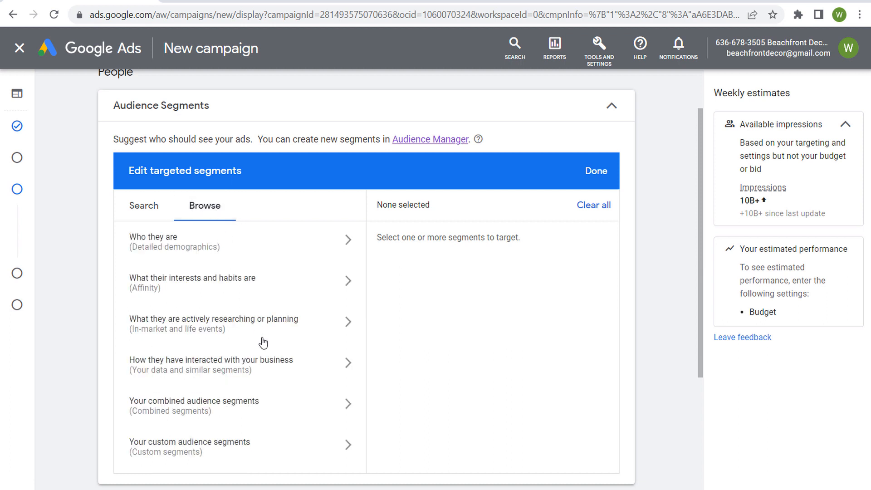
pyautogui.click(213, 321)
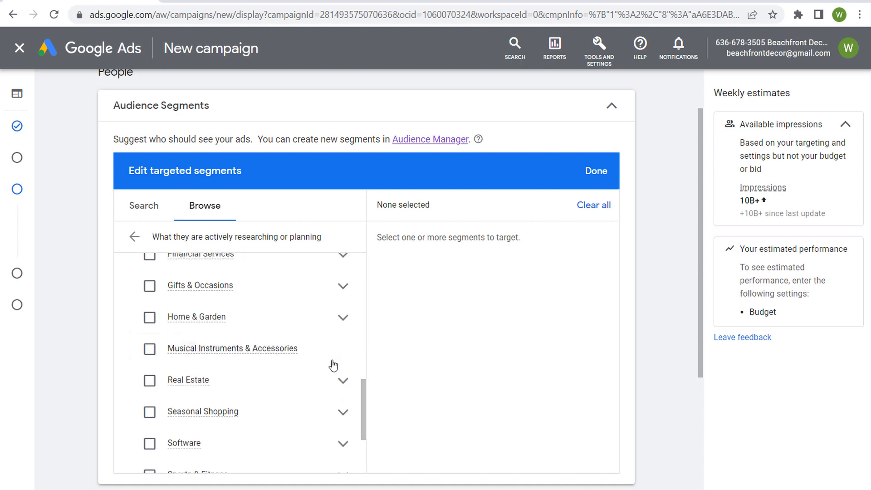
pyautogui.scroll(-3)
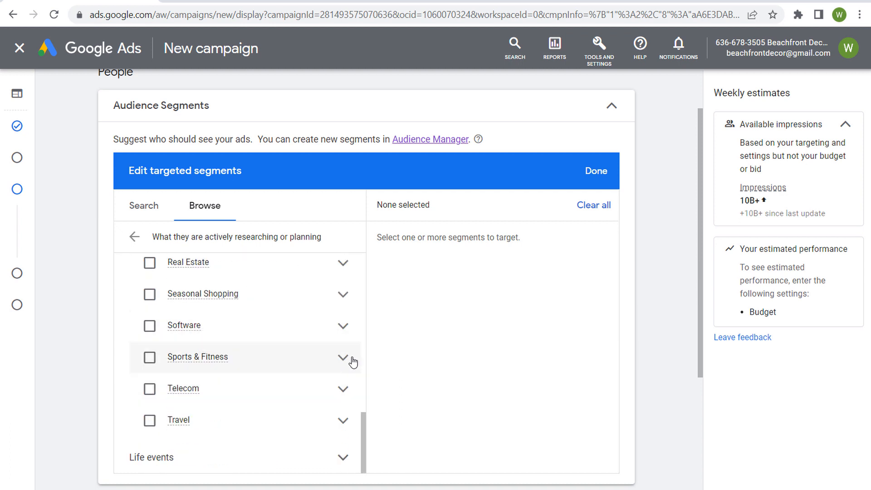
# Step: Explore Sports & Fitness segments without selecting any, then go back to the top-level categories
pyautogui.click(343, 358)
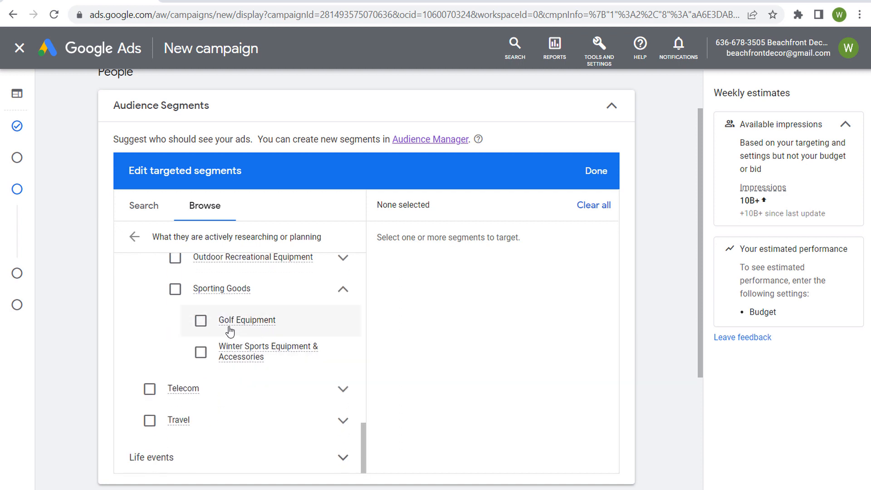
pyautogui.moveTo(246, 353)
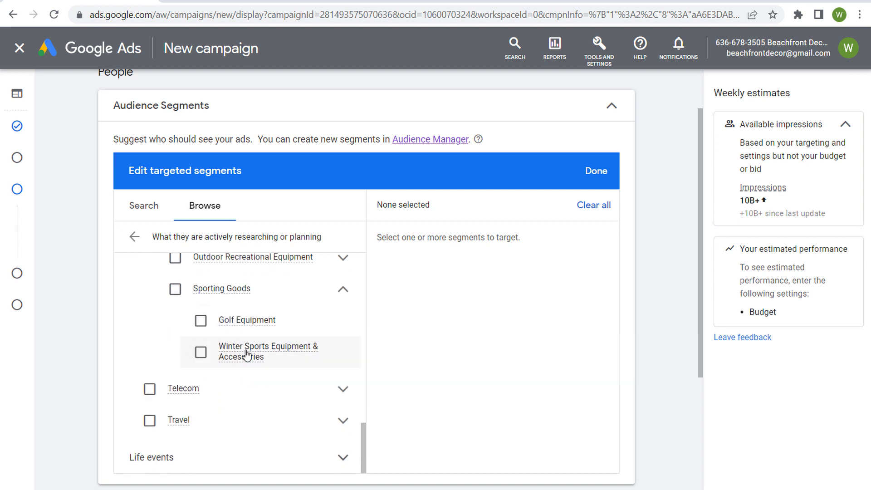
pyautogui.moveTo(267, 350)
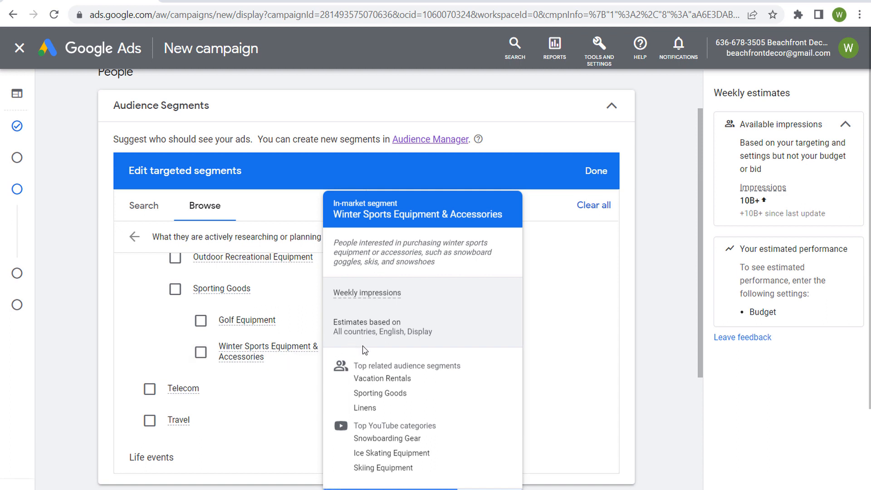
pyautogui.moveTo(356, 448)
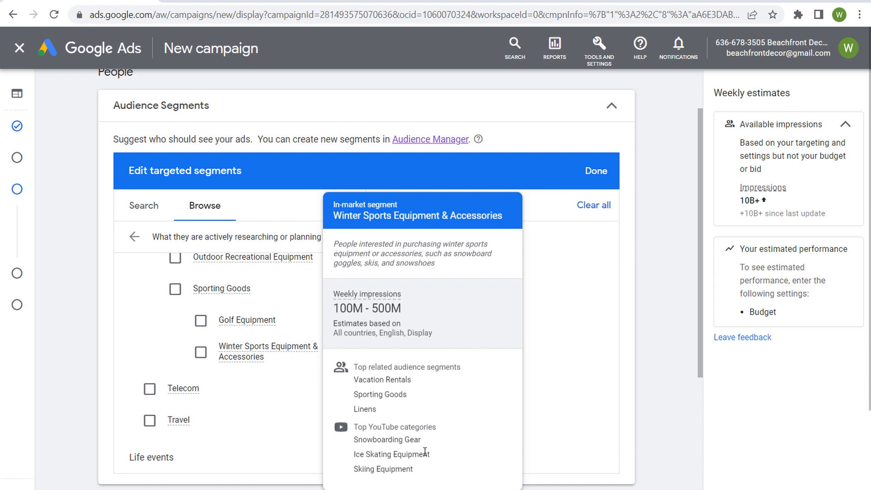
pyautogui.moveTo(525, 387)
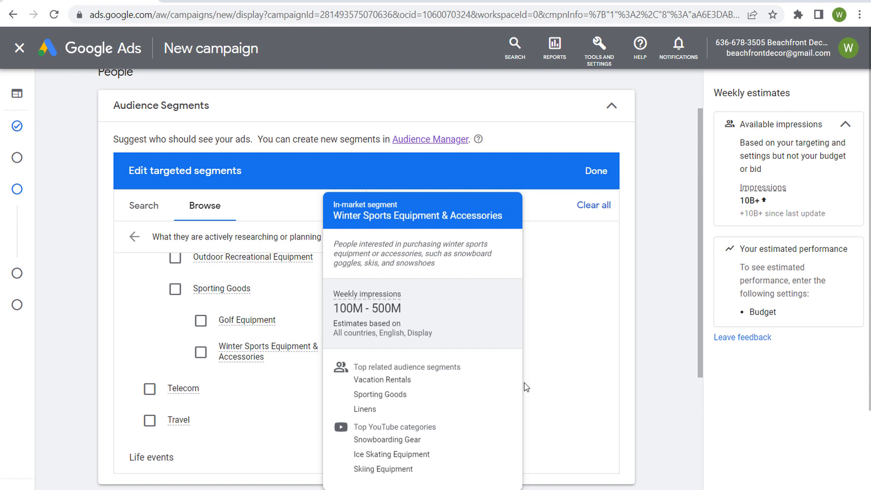
pyautogui.moveTo(447, 243)
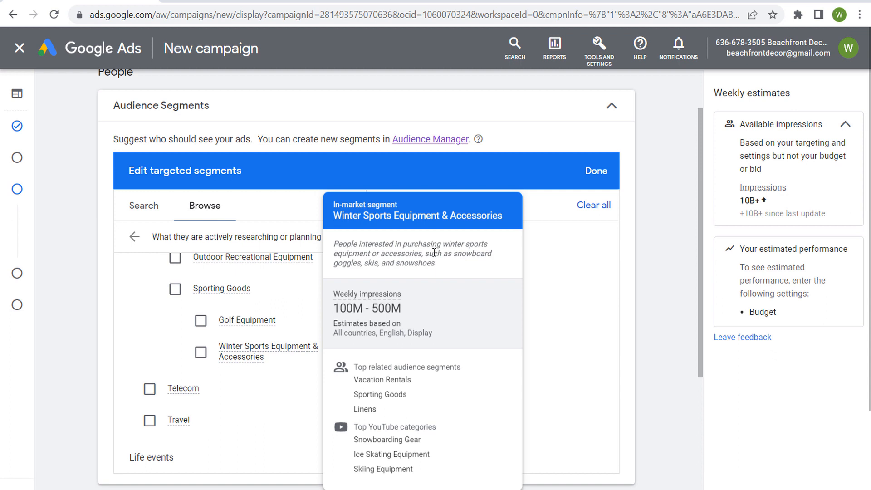
pyautogui.moveTo(372, 263)
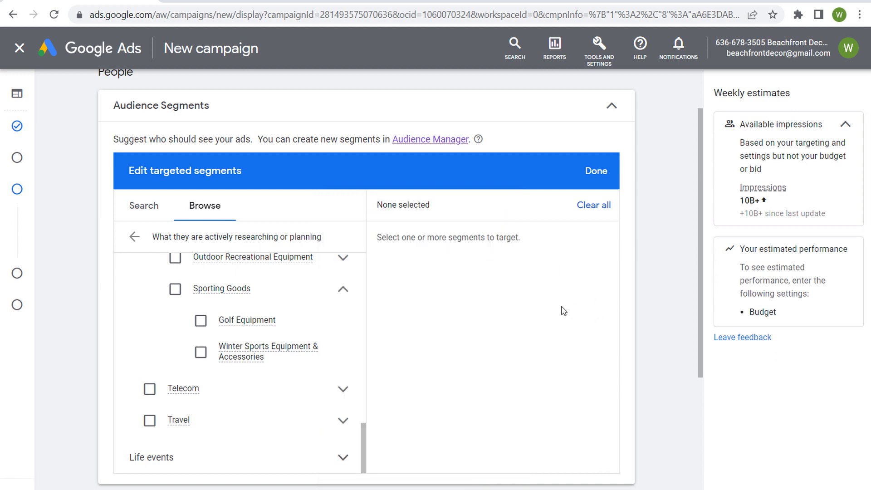
pyautogui.moveTo(313, 301)
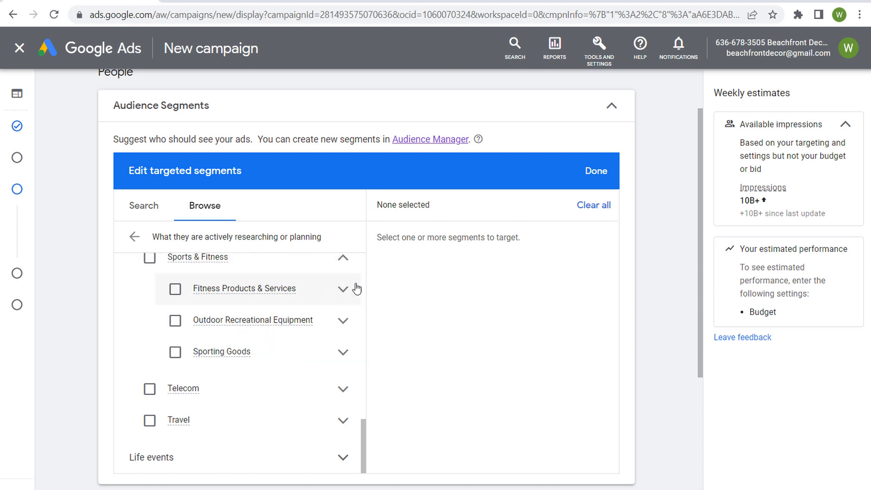
pyautogui.click(134, 236)
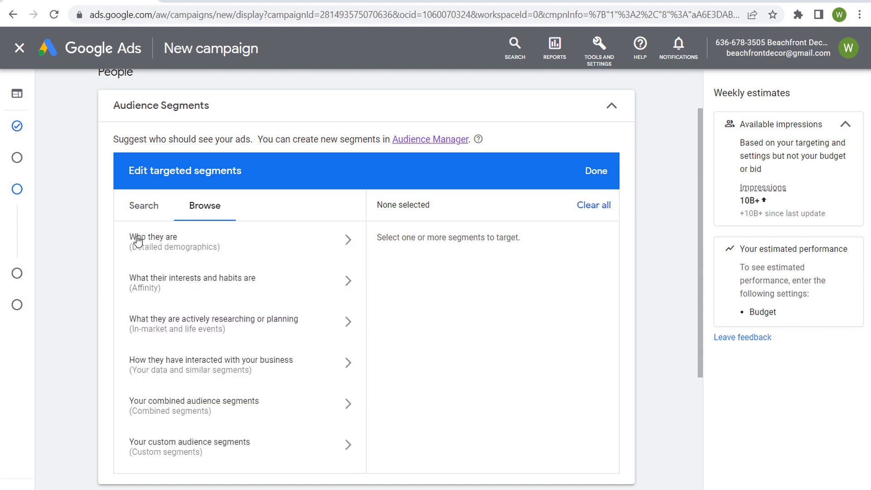
# Step: Search segments for 'headphones' and target High Quality Headphones
pyautogui.click(144, 206)
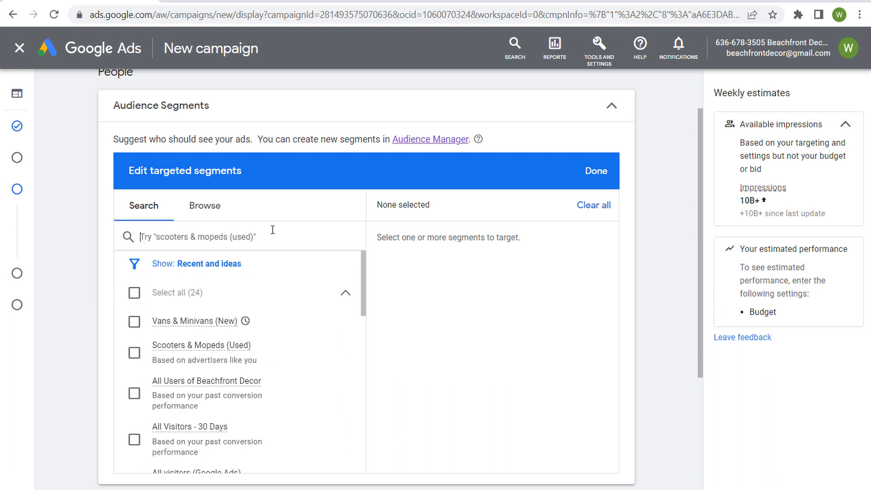
pyautogui.write('headpho')
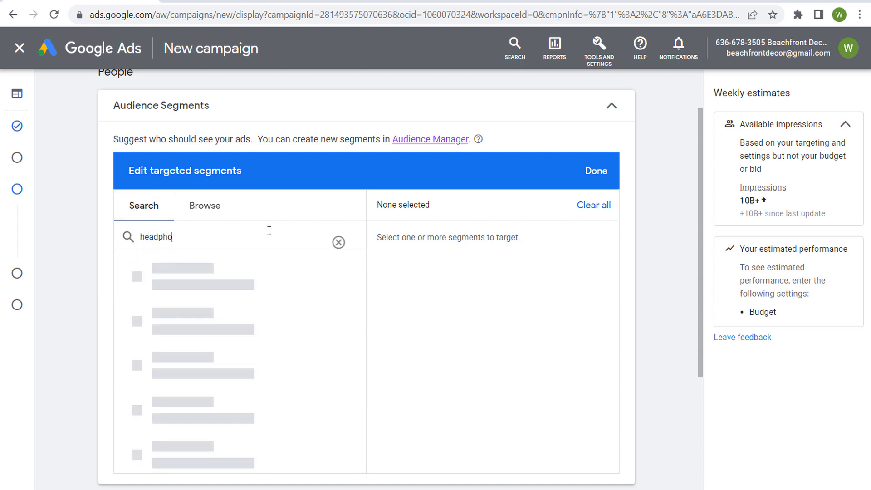
pyautogui.write('nes')
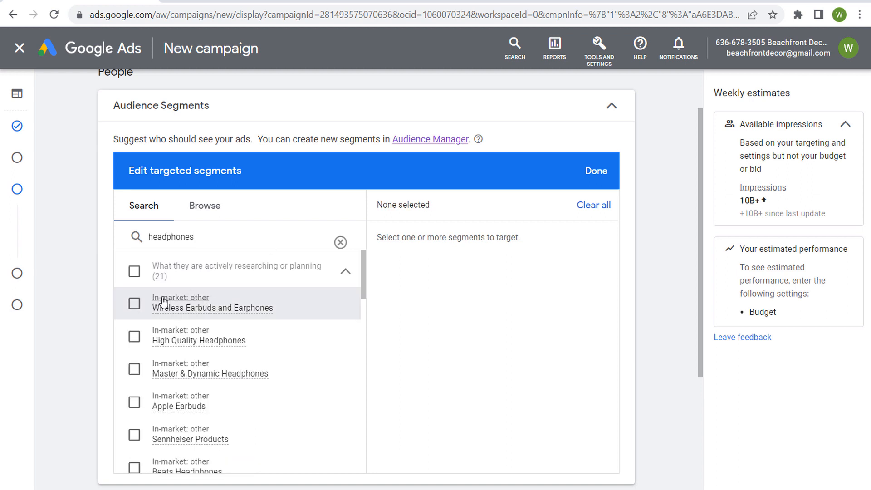
pyautogui.moveTo(169, 319)
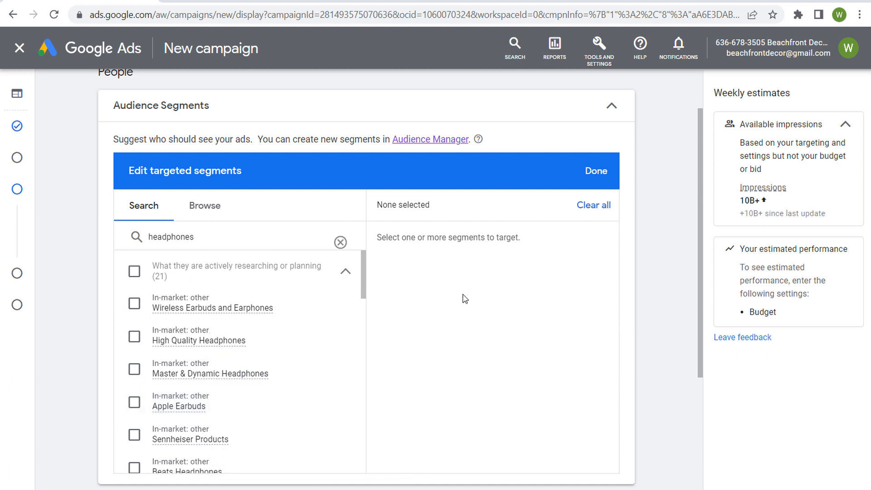
pyautogui.moveTo(471, 285)
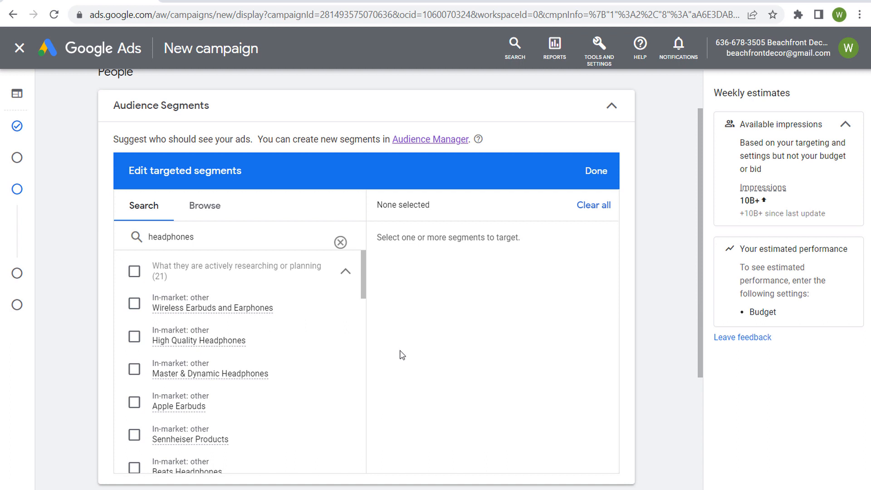
pyautogui.moveTo(298, 340)
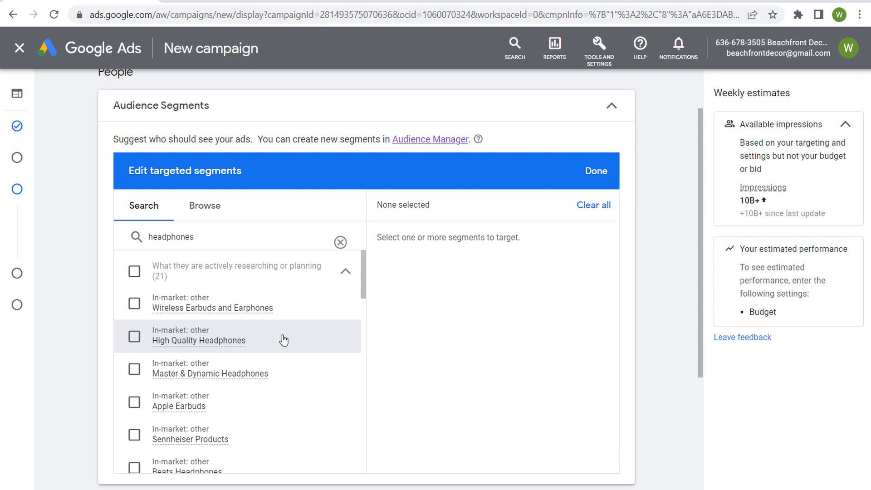
pyautogui.click(135, 336)
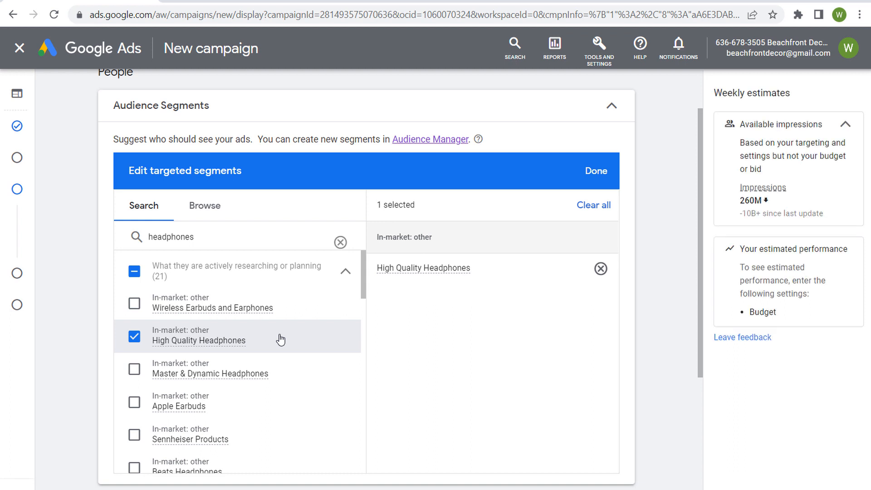
pyautogui.moveTo(208, 262)
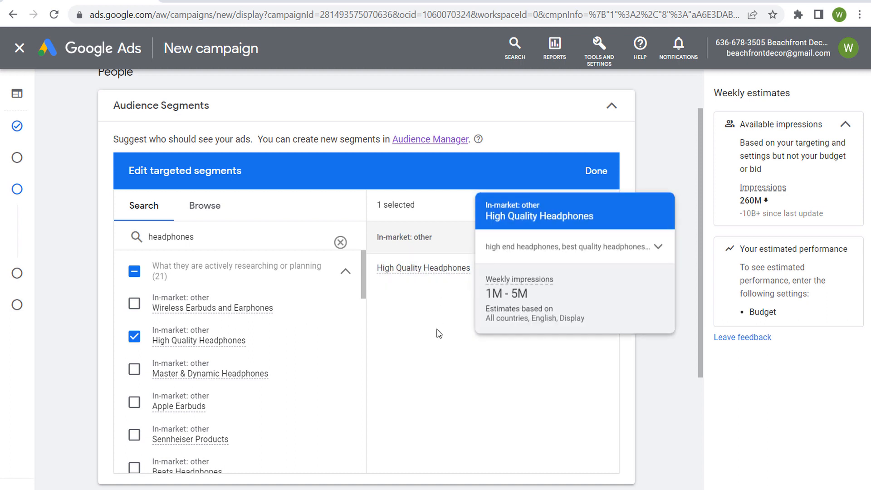
pyautogui.moveTo(463, 324)
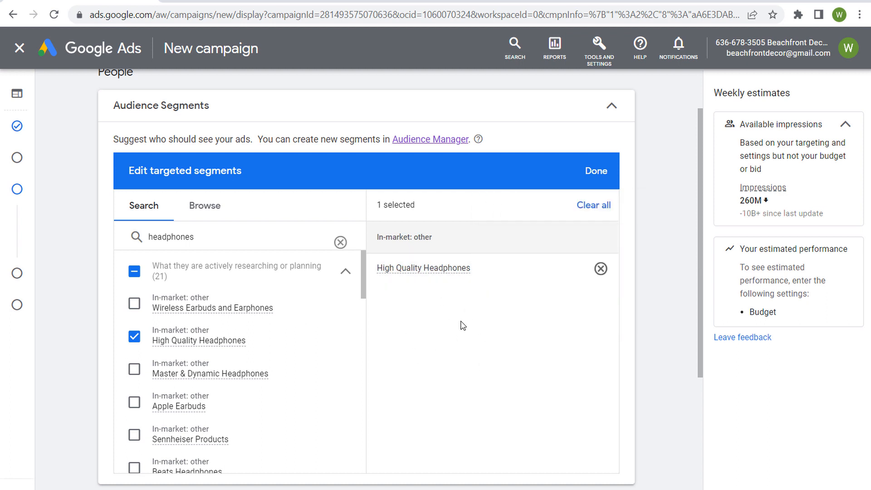
# Step: Confirm with Done so High Quality Headphones is the campaign's single targeted segment
pyautogui.click(595, 171)
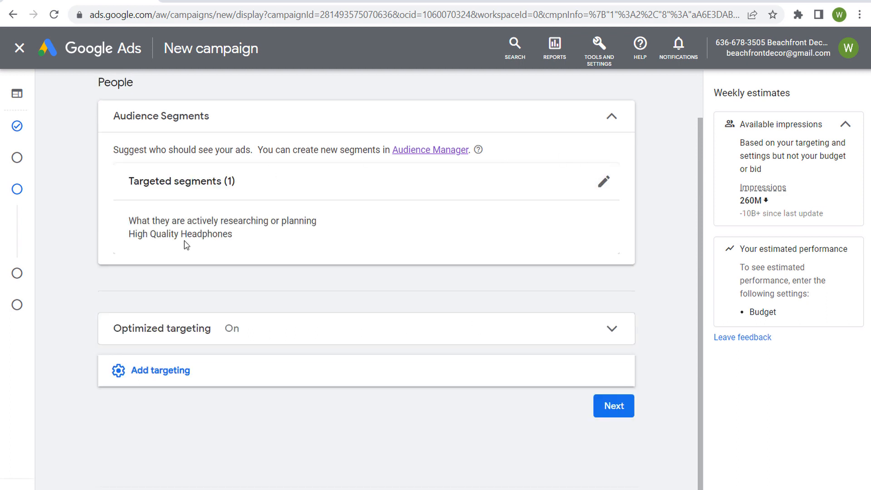
pyautogui.doubleClick(179, 233)
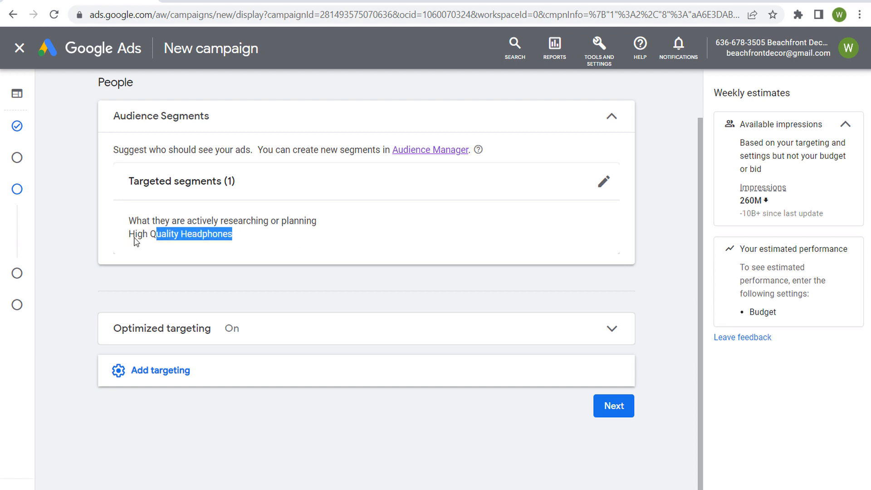
pyautogui.click(289, 223)
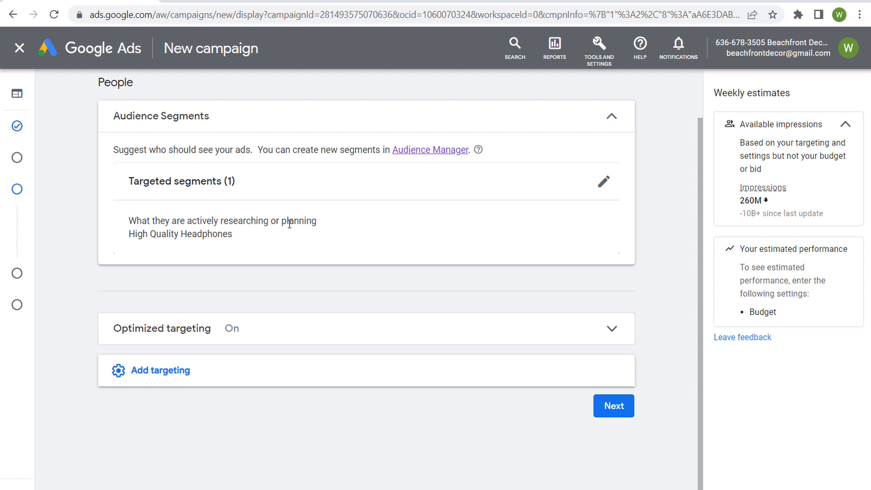
pyautogui.moveTo(251, 239)
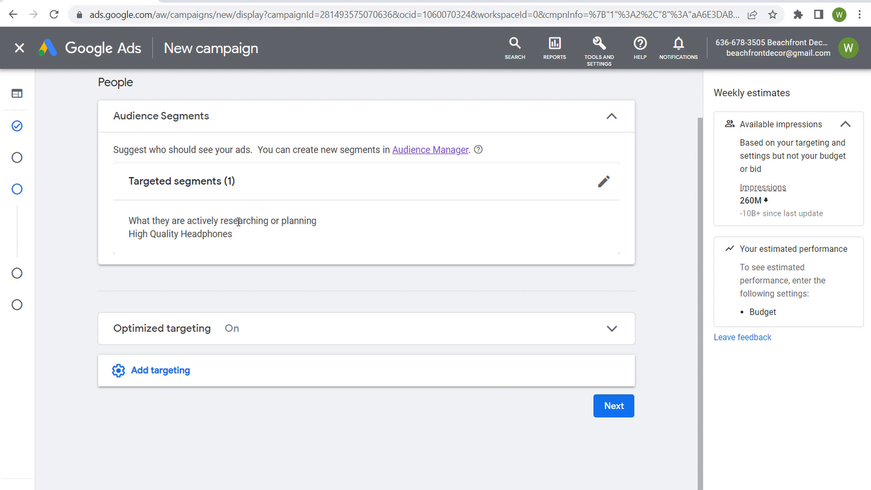
pyautogui.moveTo(234, 242)
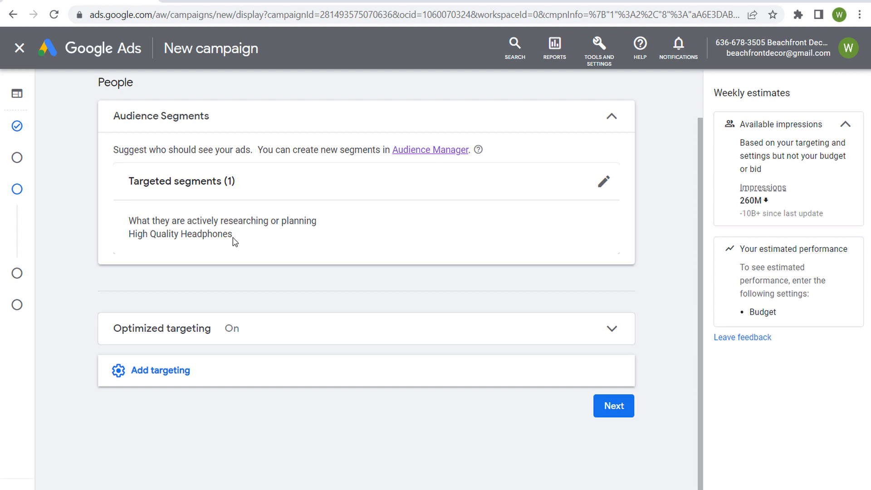